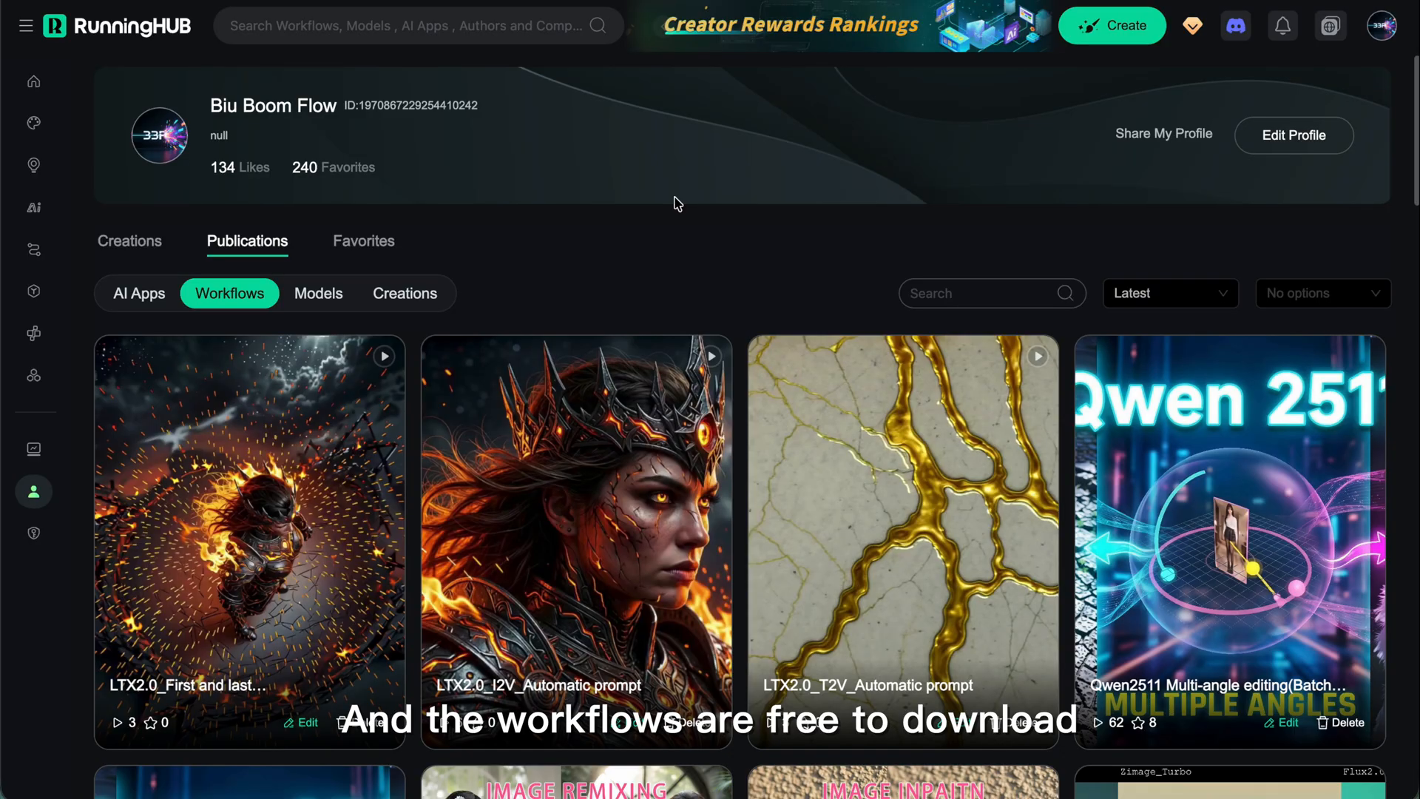
Step: Open the LTX2.0_T2V_Automatic prompt workflow and show the Load Video node's context menu
click(902, 539)
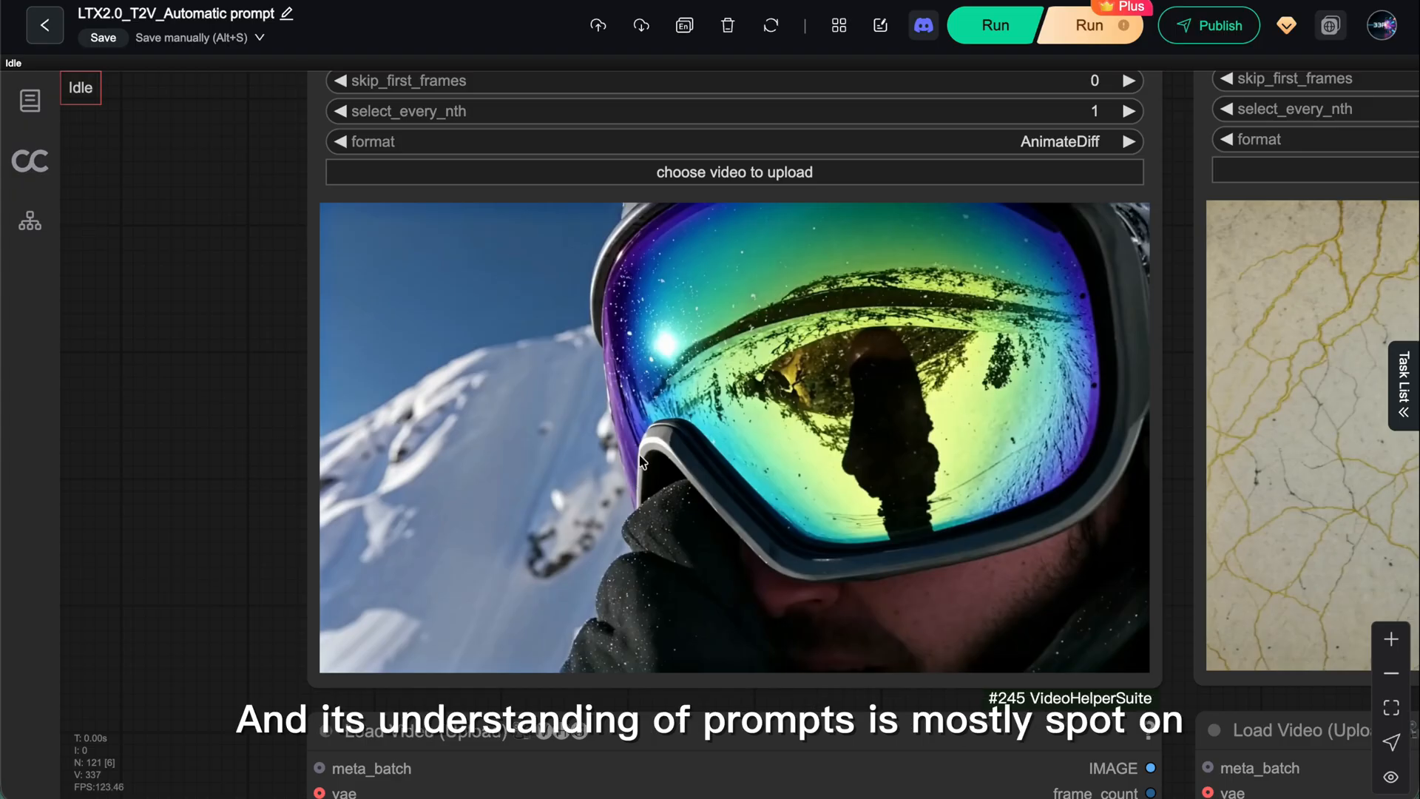
right_click(638, 462)
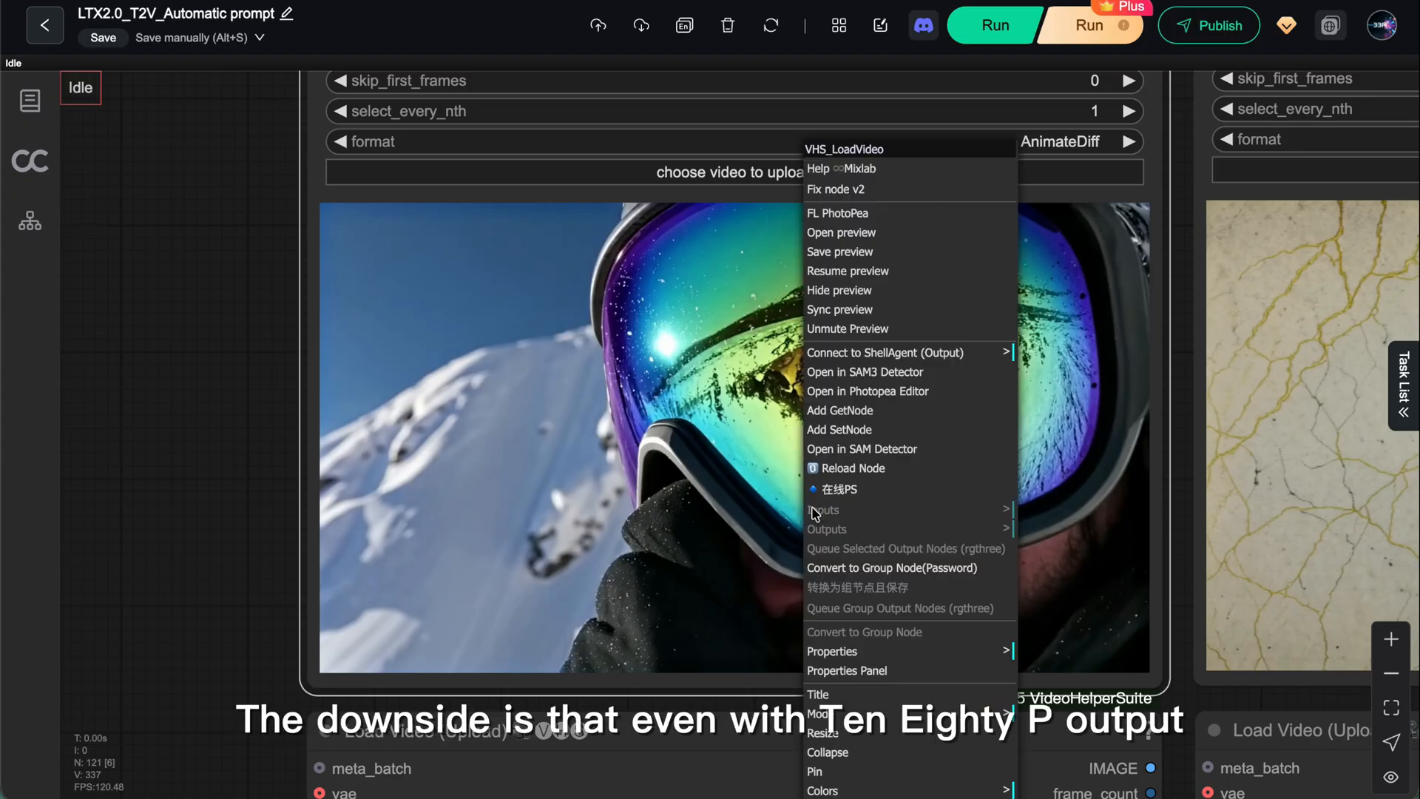
mouse_move(883, 276)
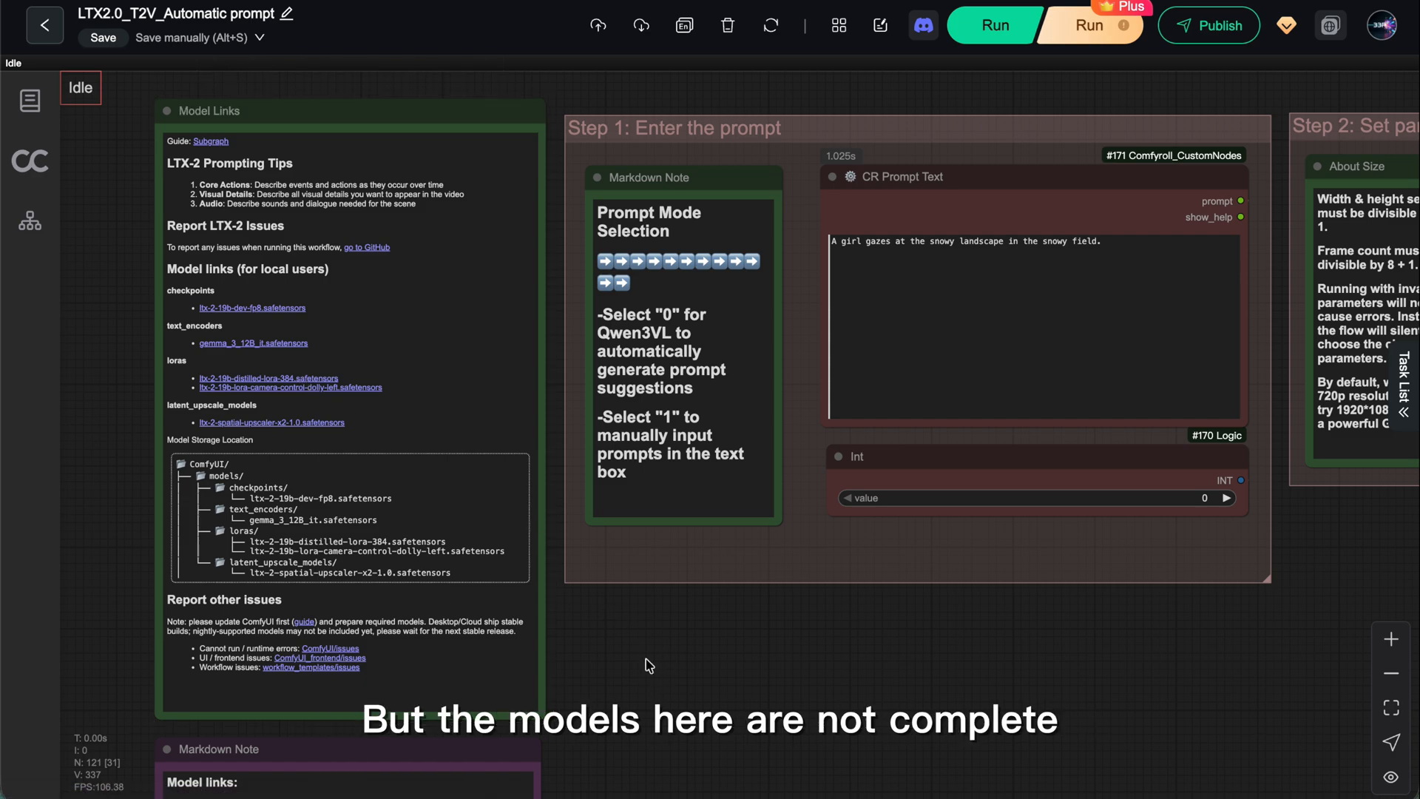
Step: Scroll the canvas down to the Model Links note and Step 1 prompt group
scroll(down, 3)
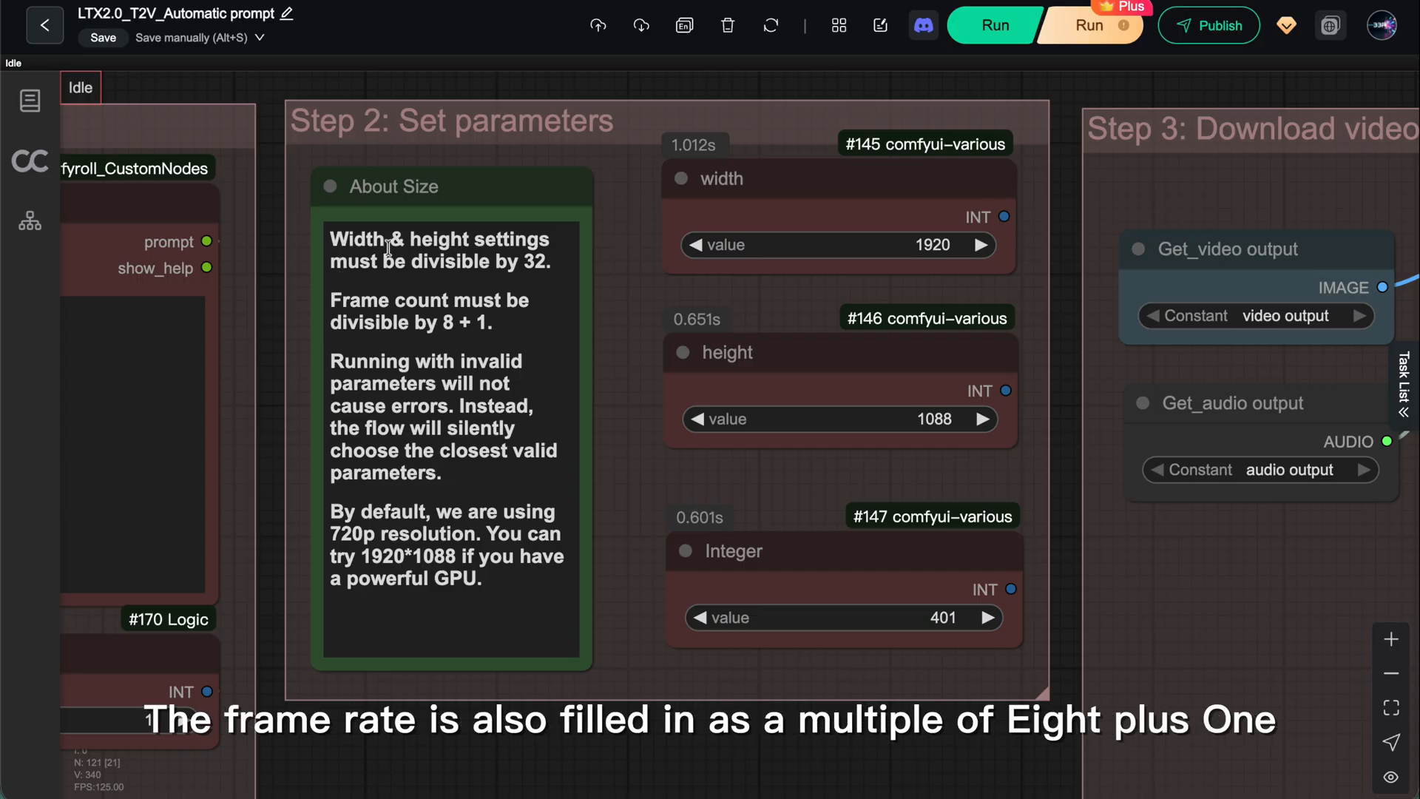
mouse_move(478, 340)
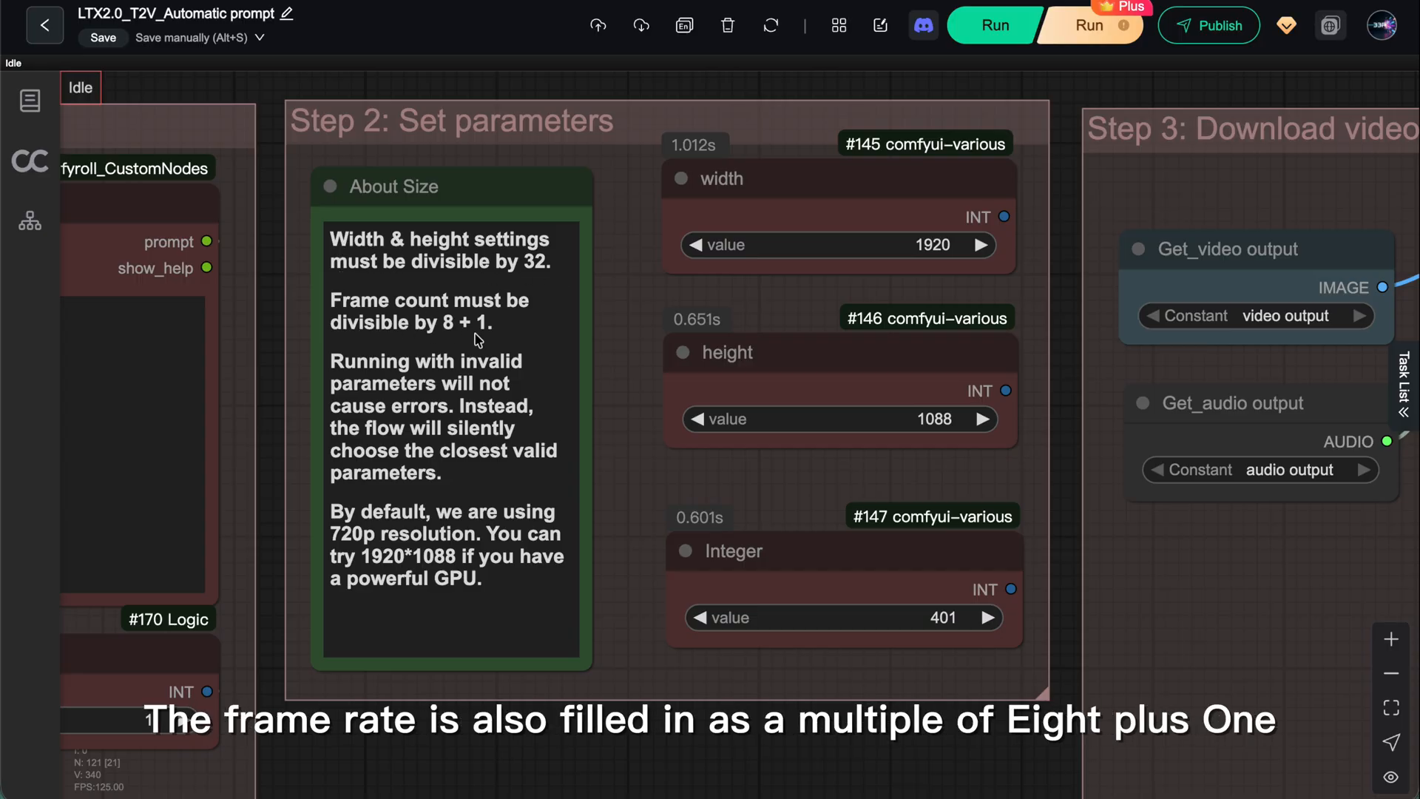
mouse_move(528, 343)
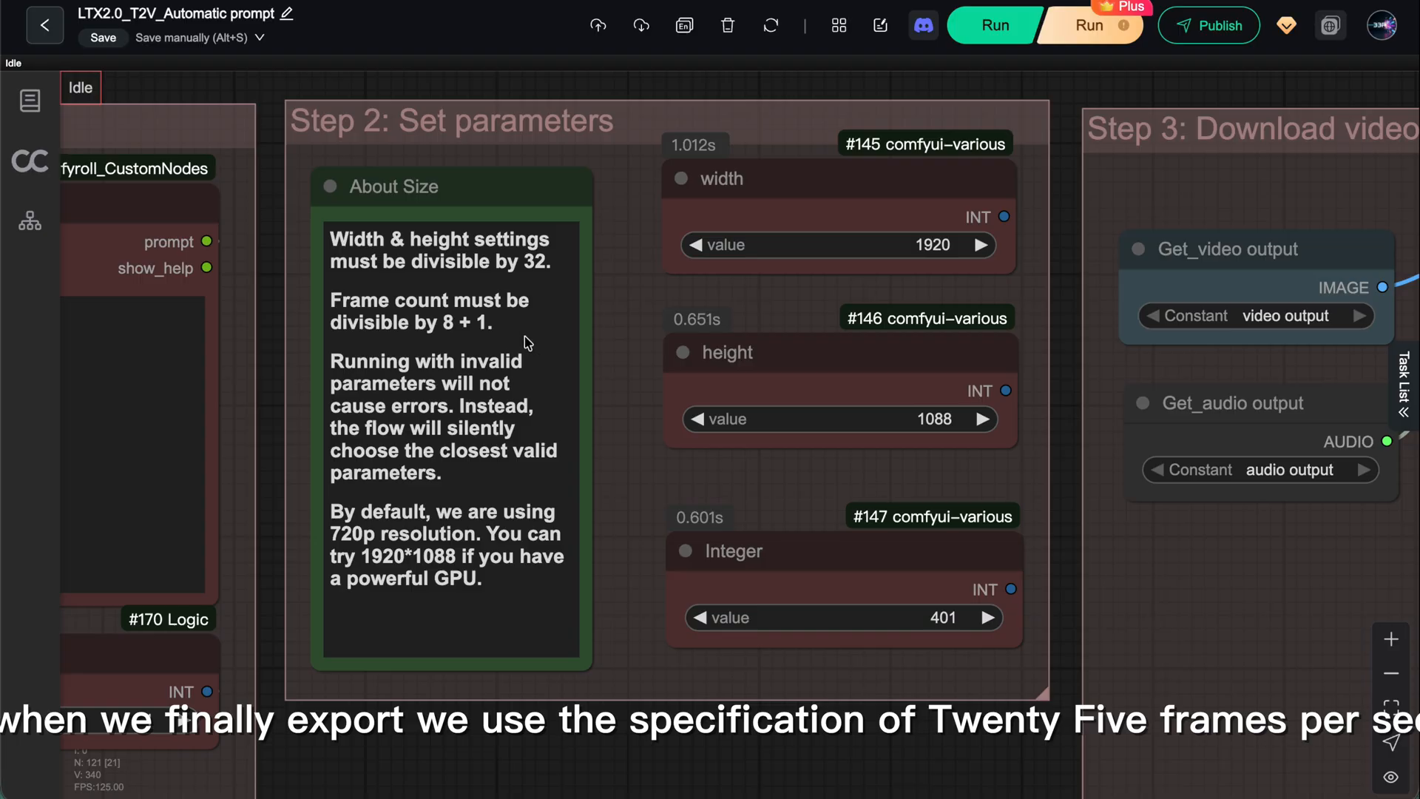
mouse_move(903, 575)
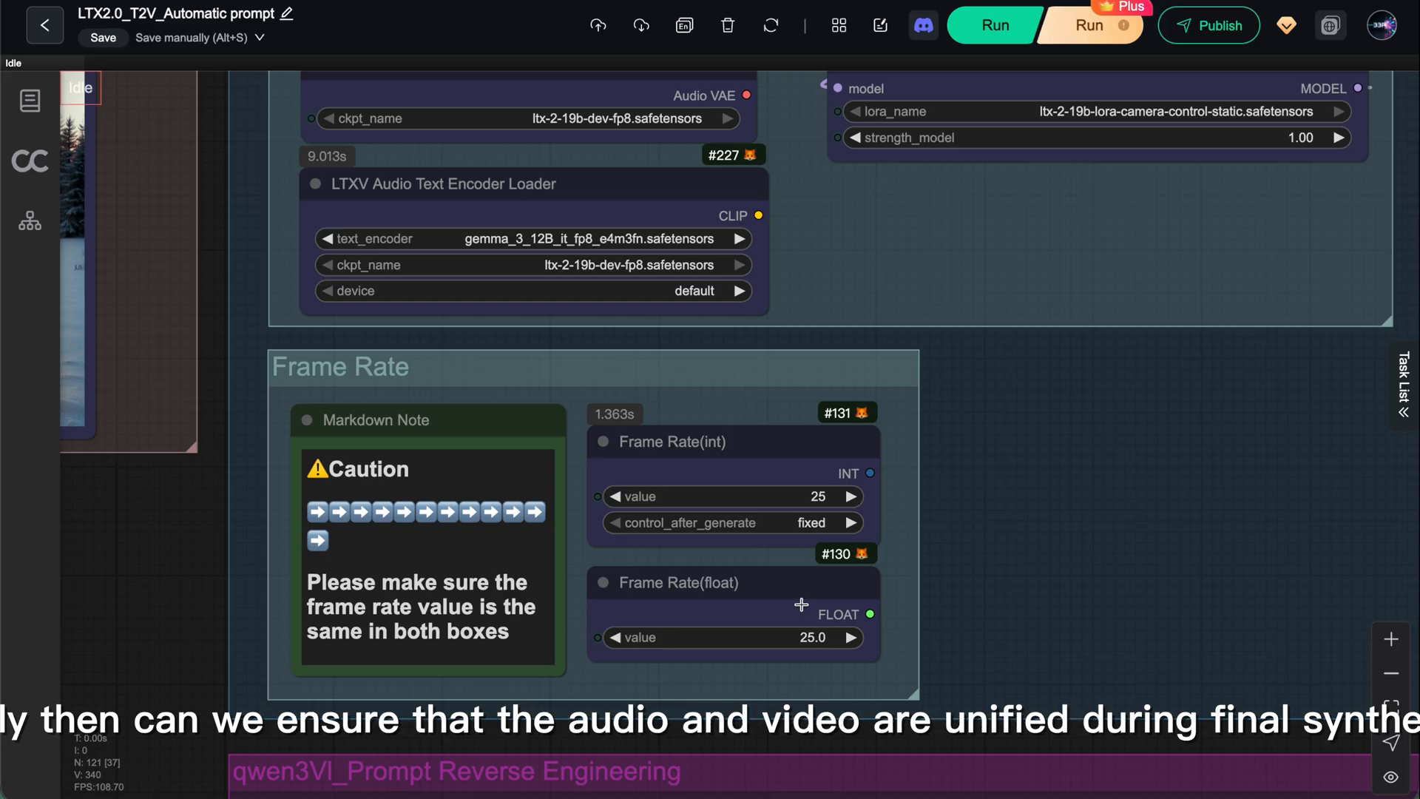
mouse_move(980, 301)
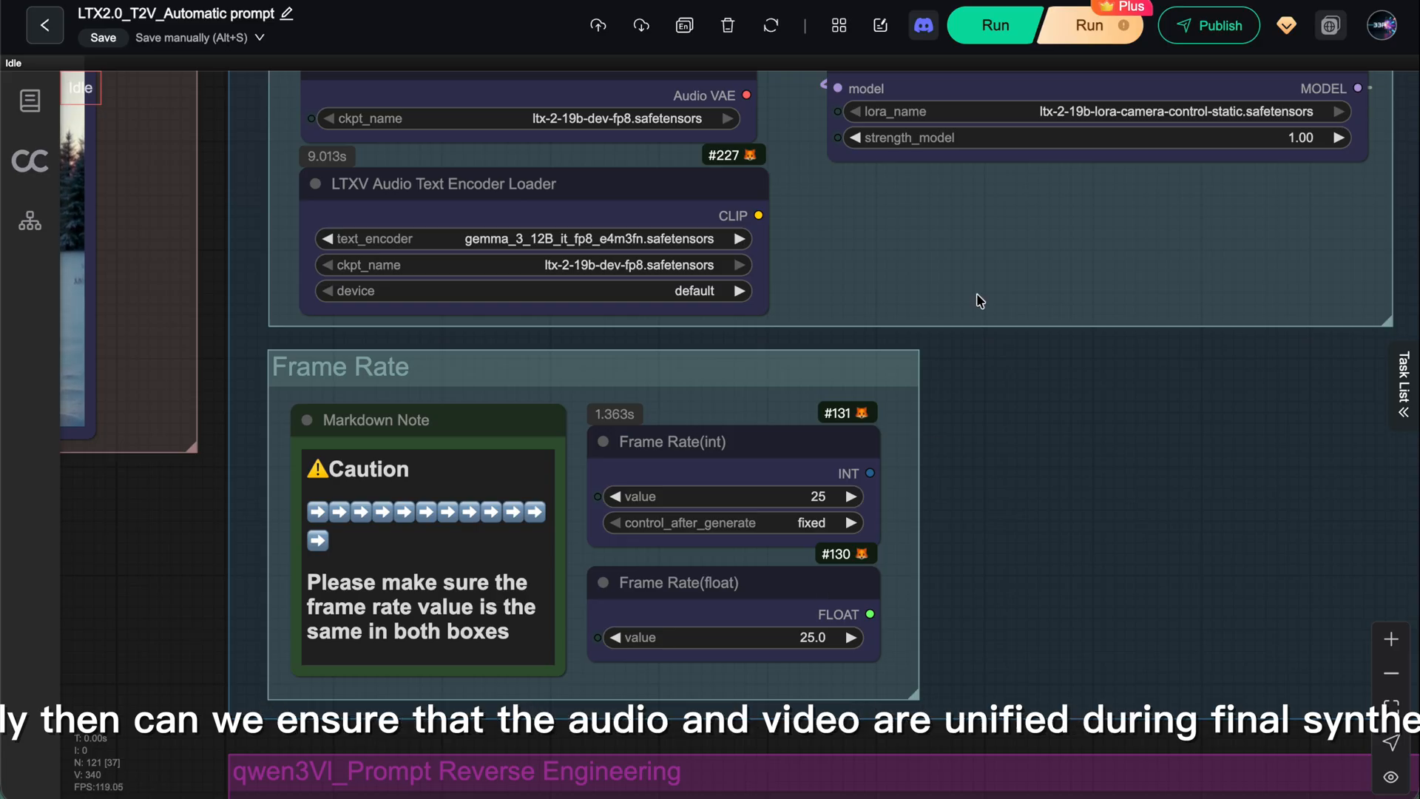
mouse_move(948, 223)
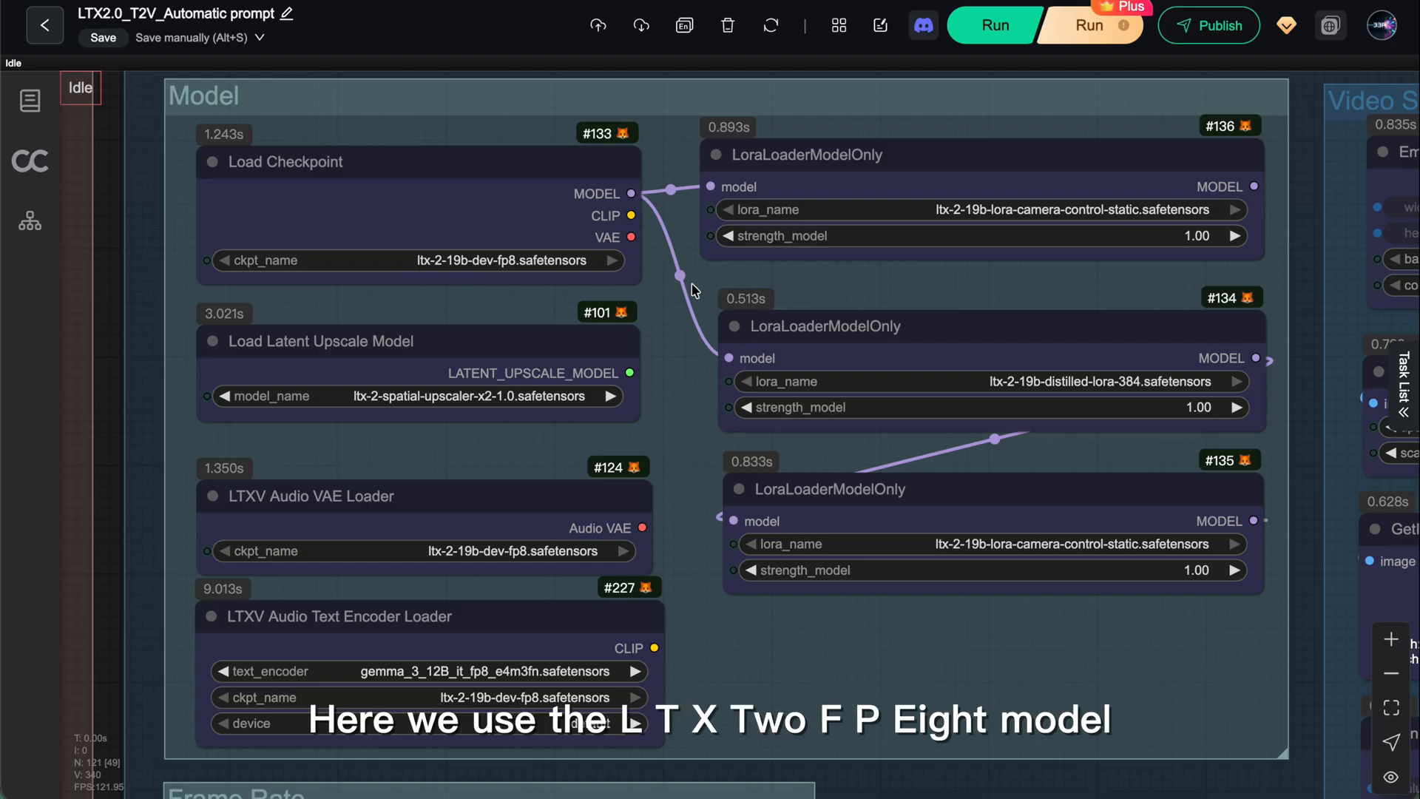
click(283, 161)
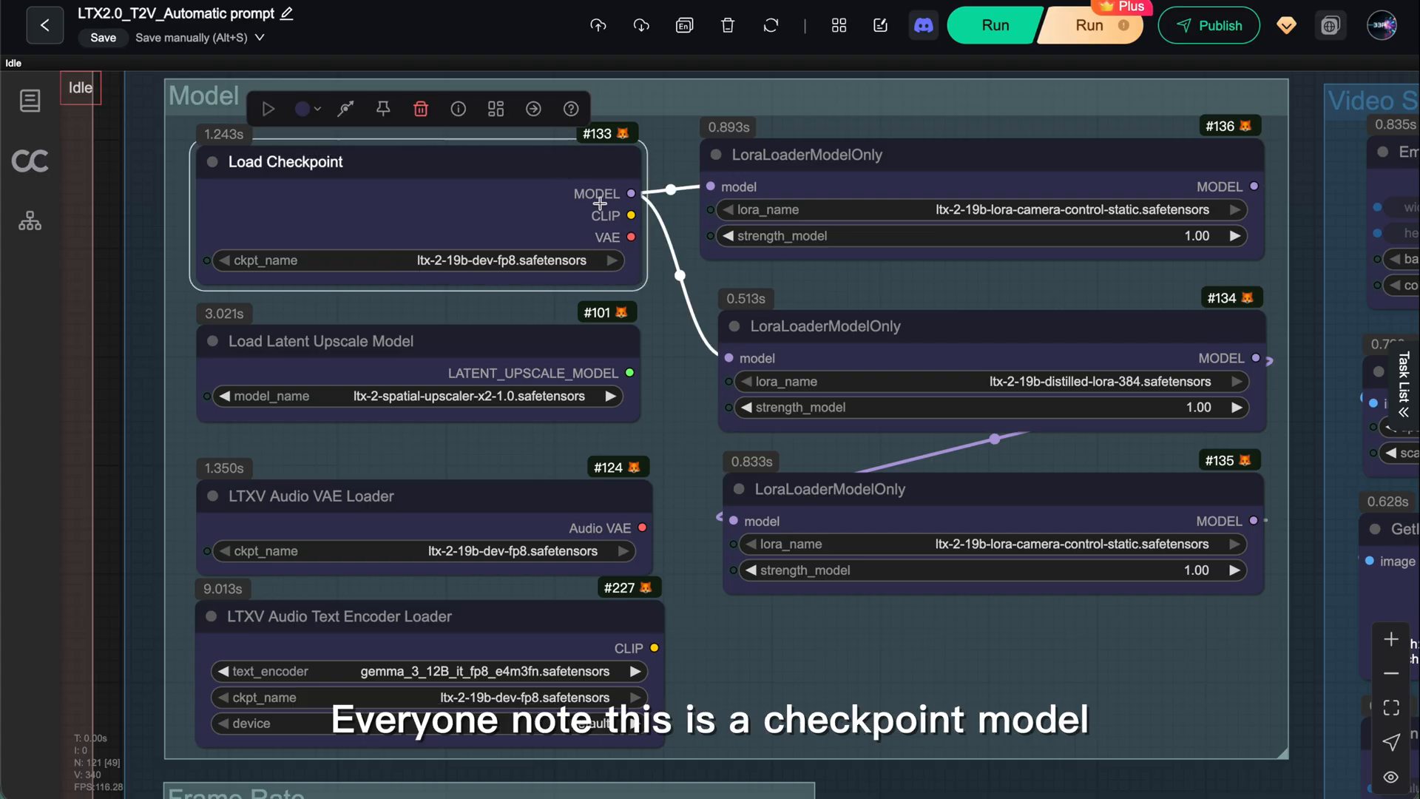
mouse_move(686, 253)
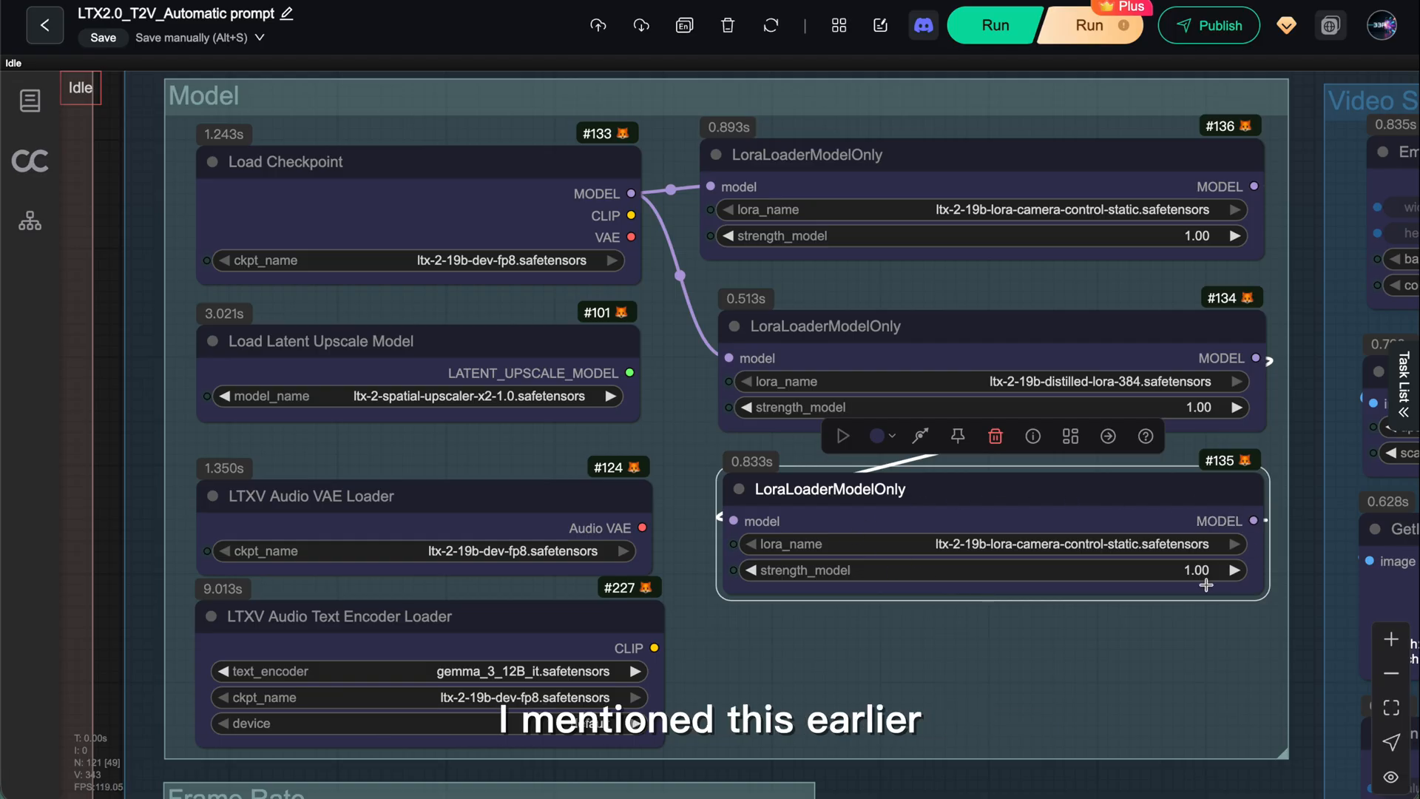
click(985, 668)
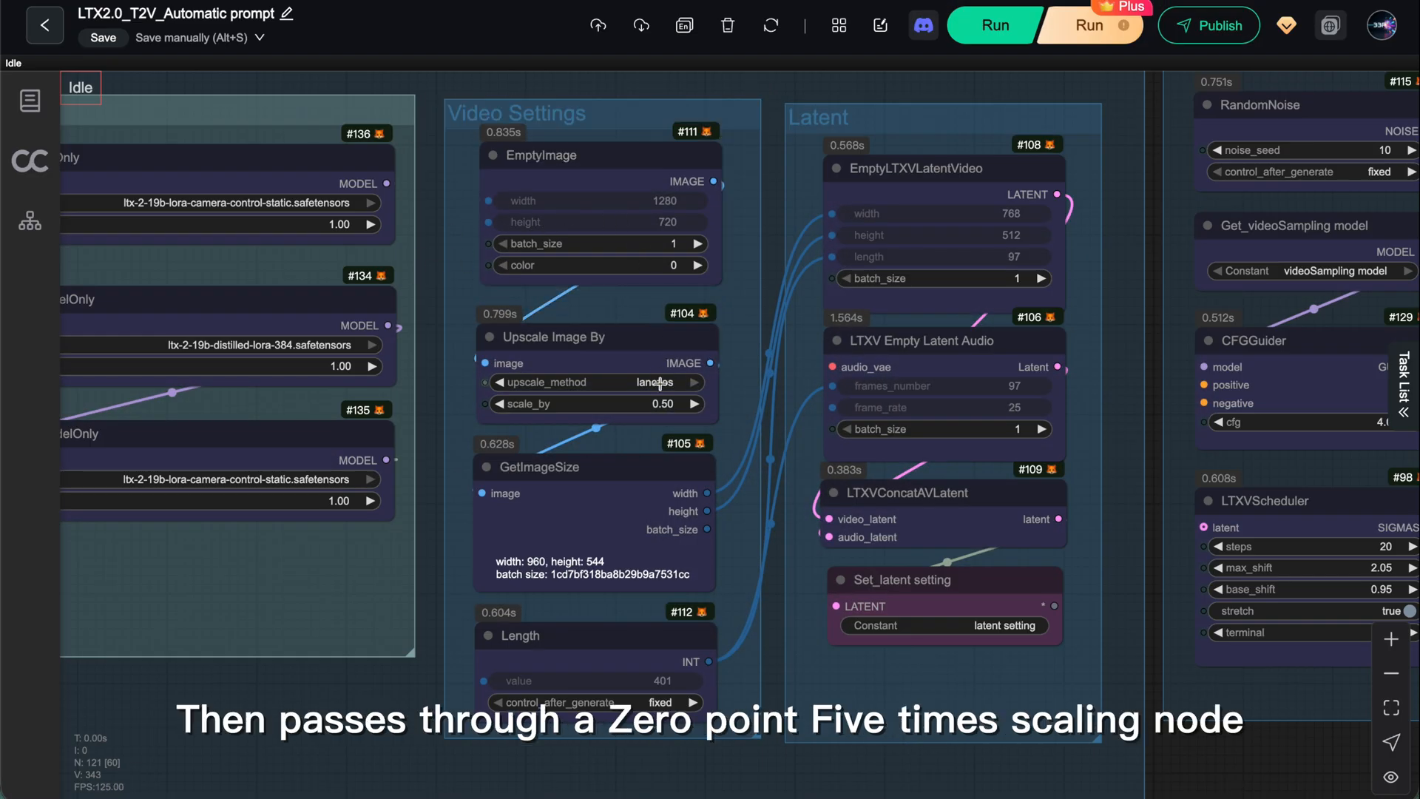
mouse_move(709, 431)
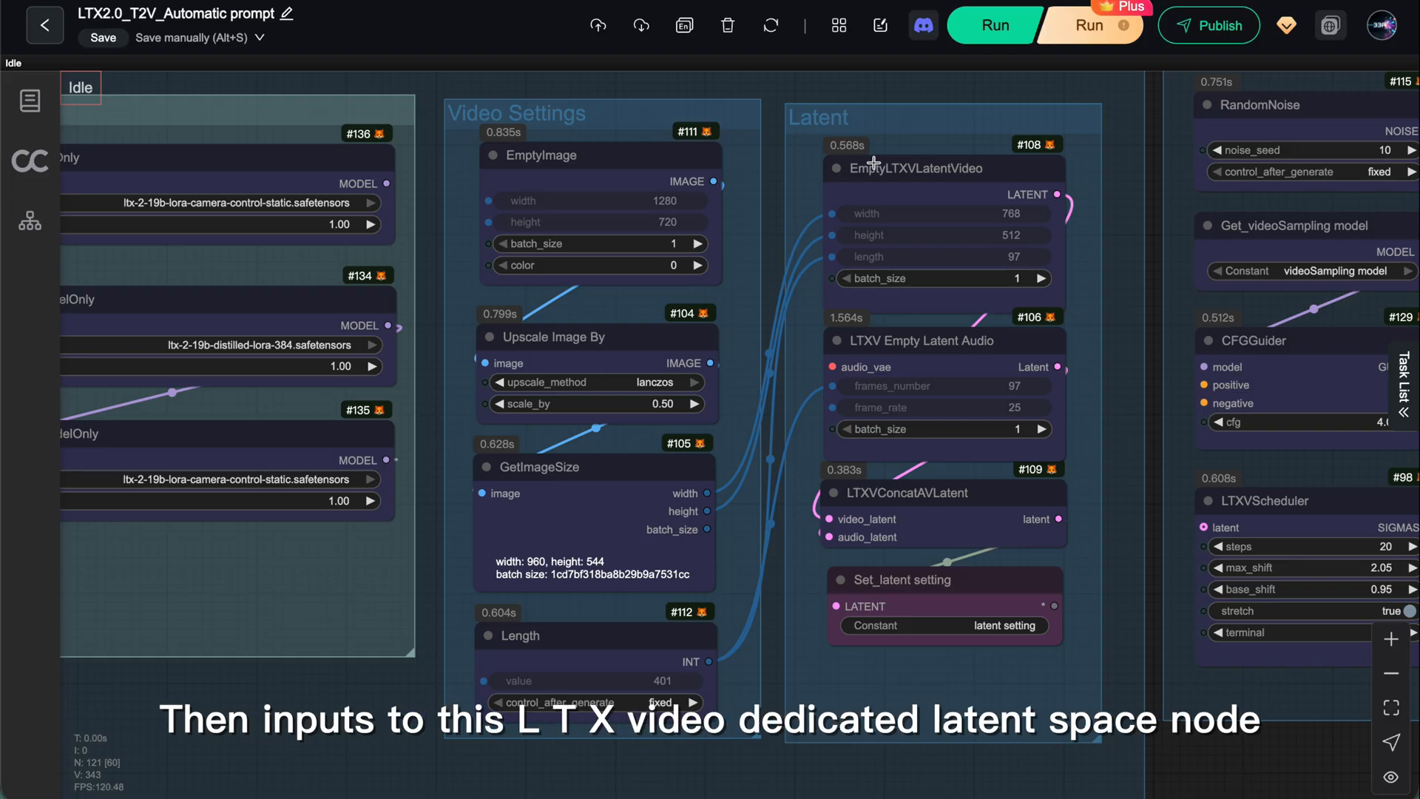
click(942, 168)
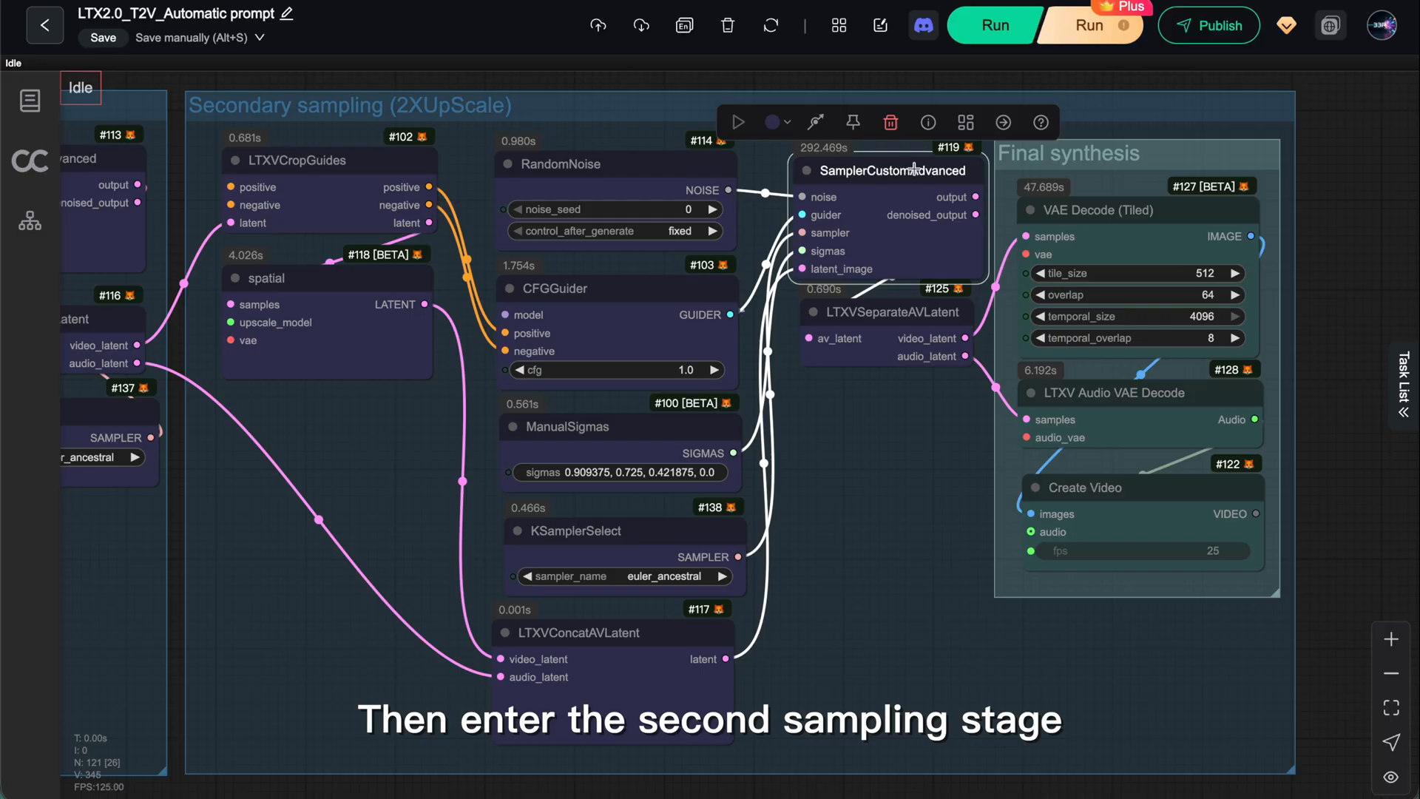
mouse_move(796, 456)
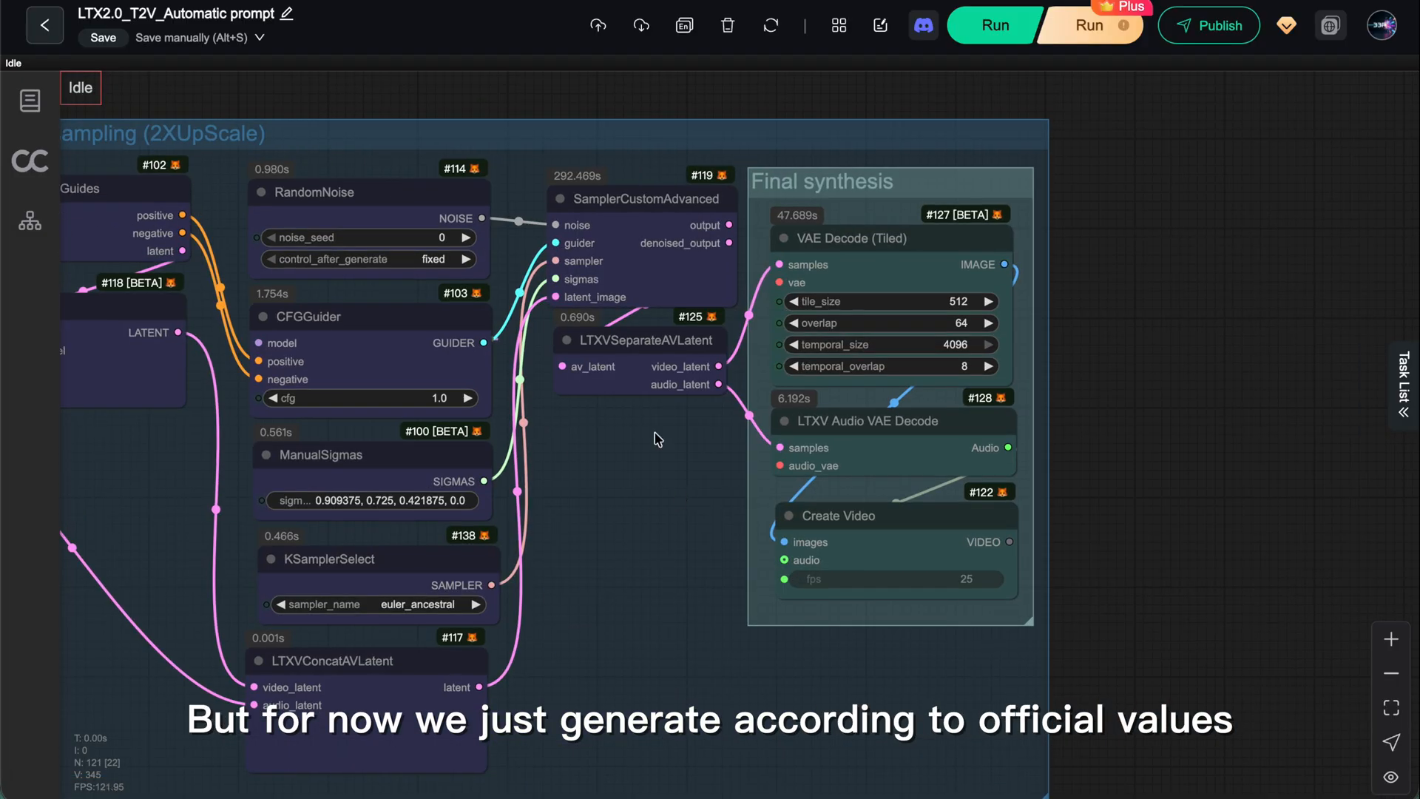
click(846, 238)
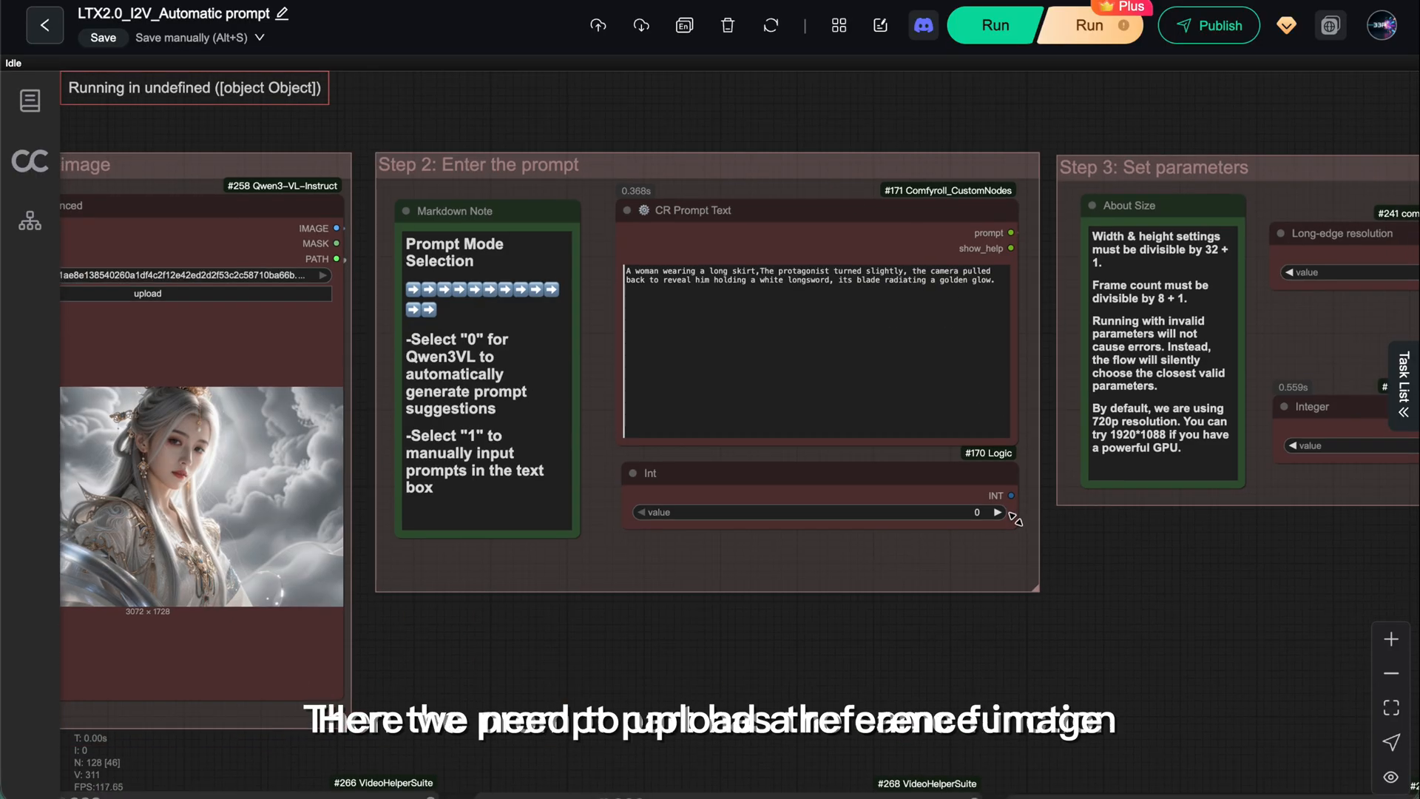
mouse_move(937, 508)
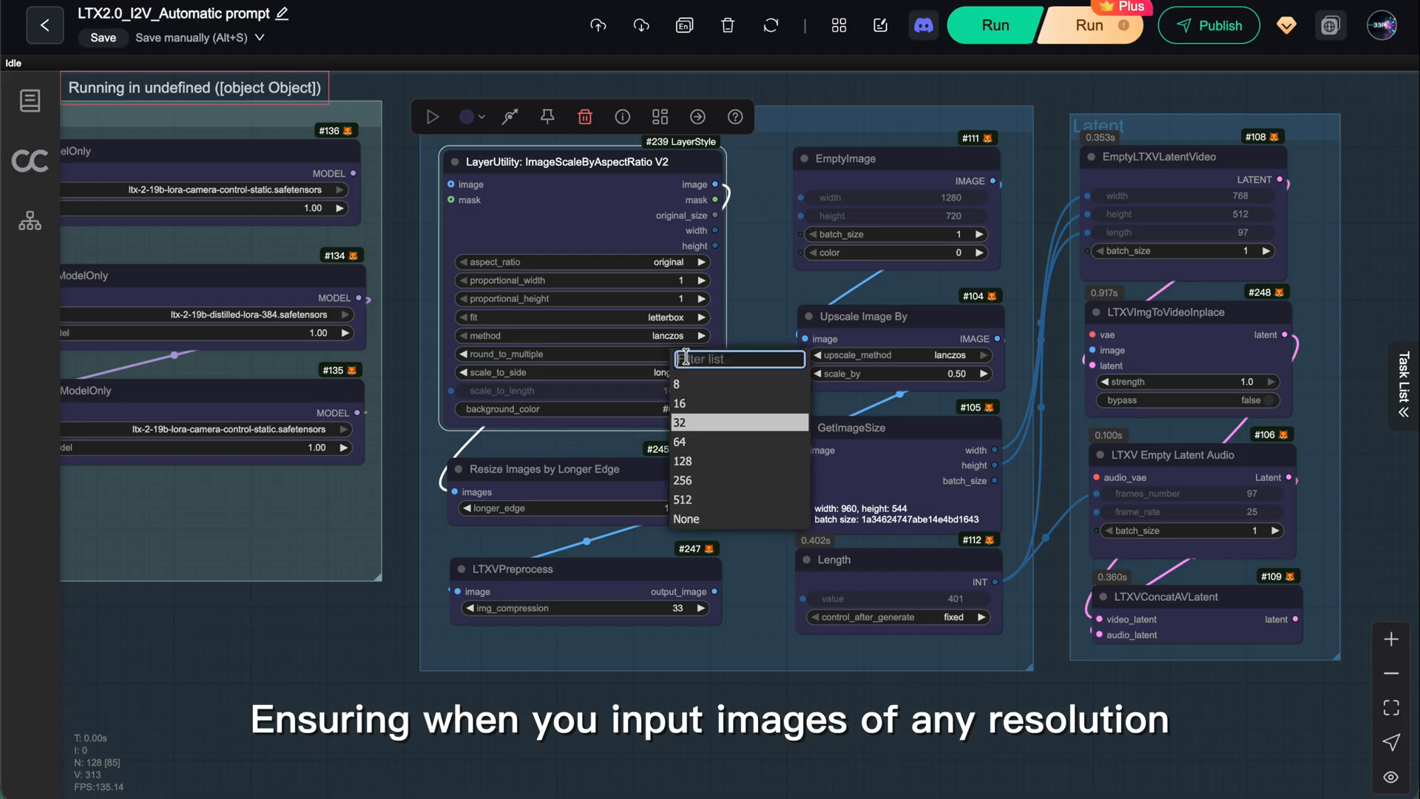
click(679, 422)
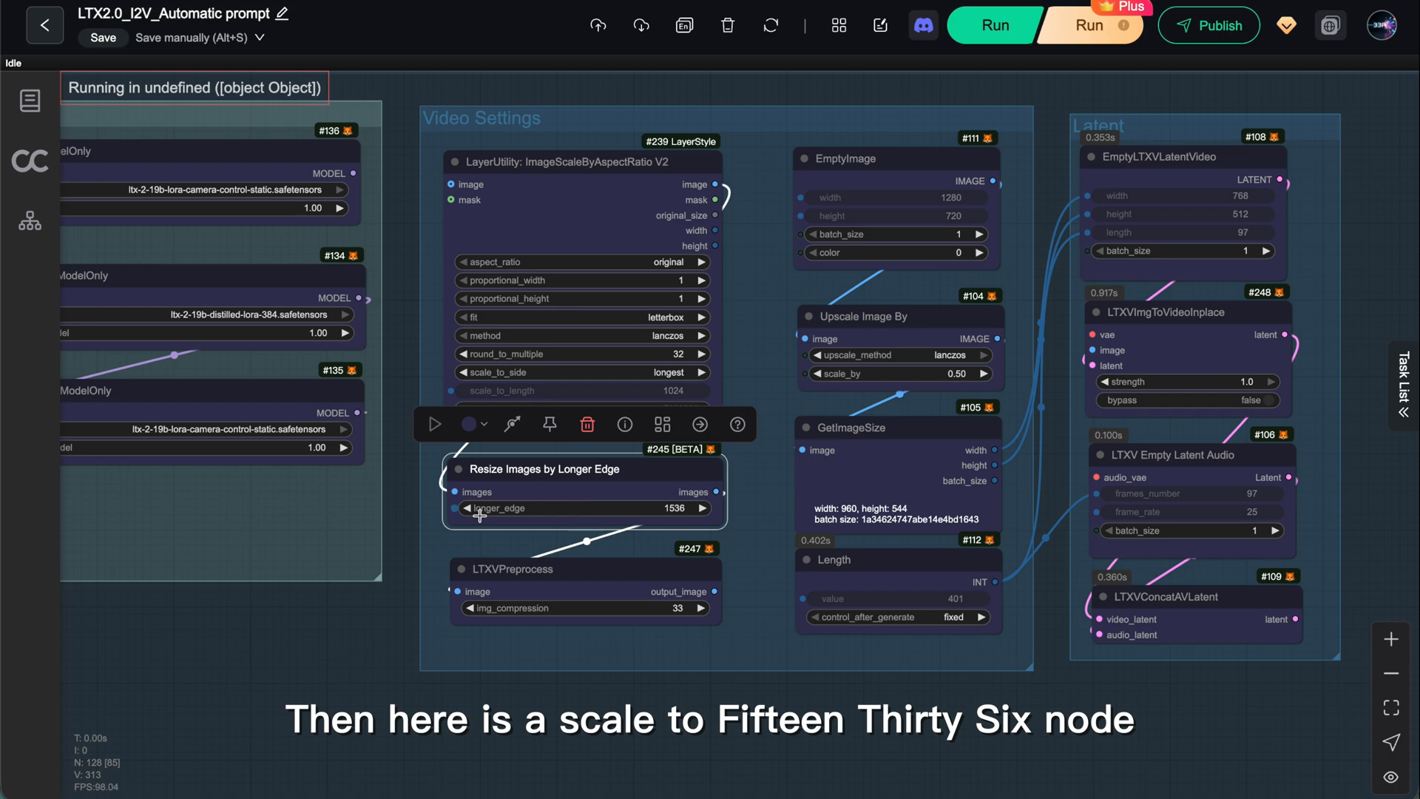
click(897, 316)
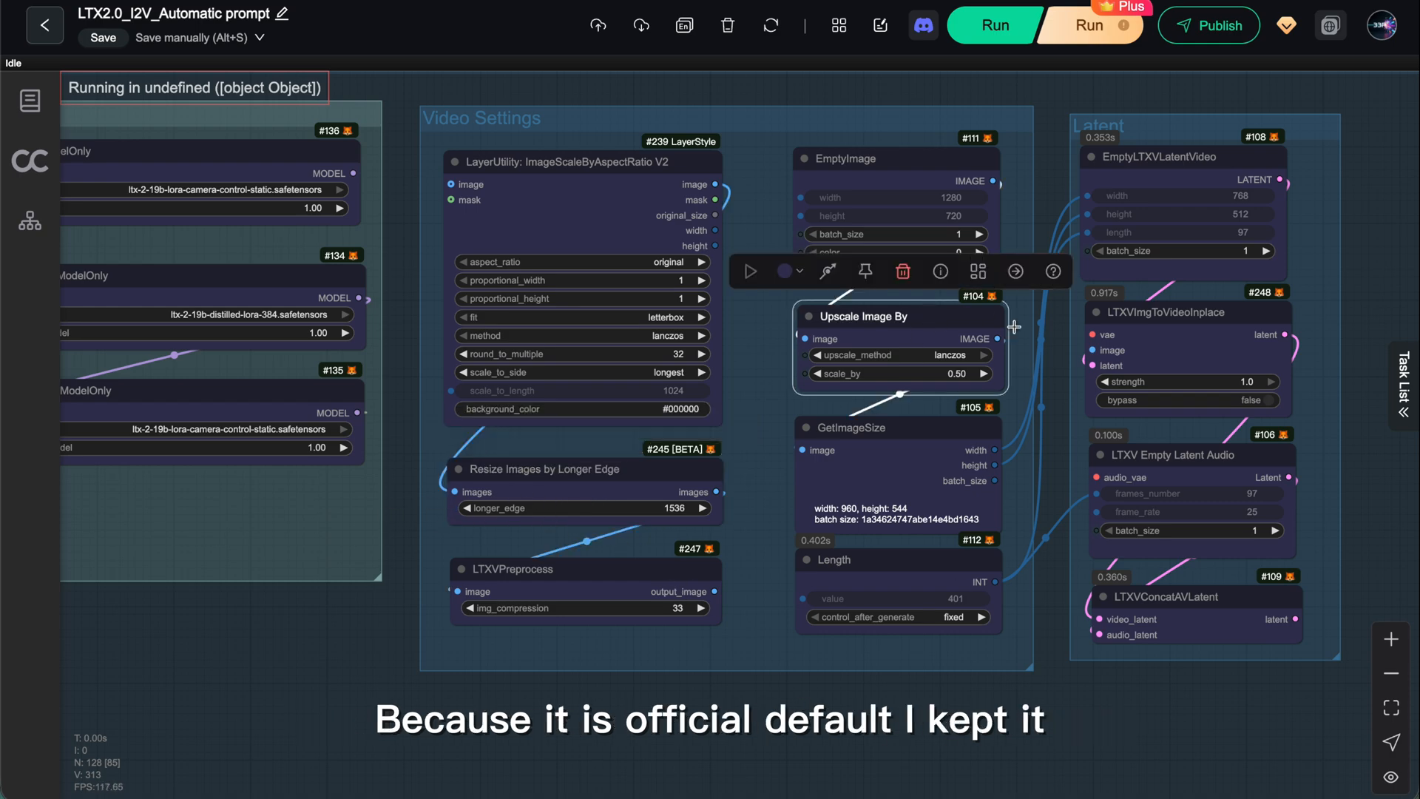
mouse_move(1052, 372)
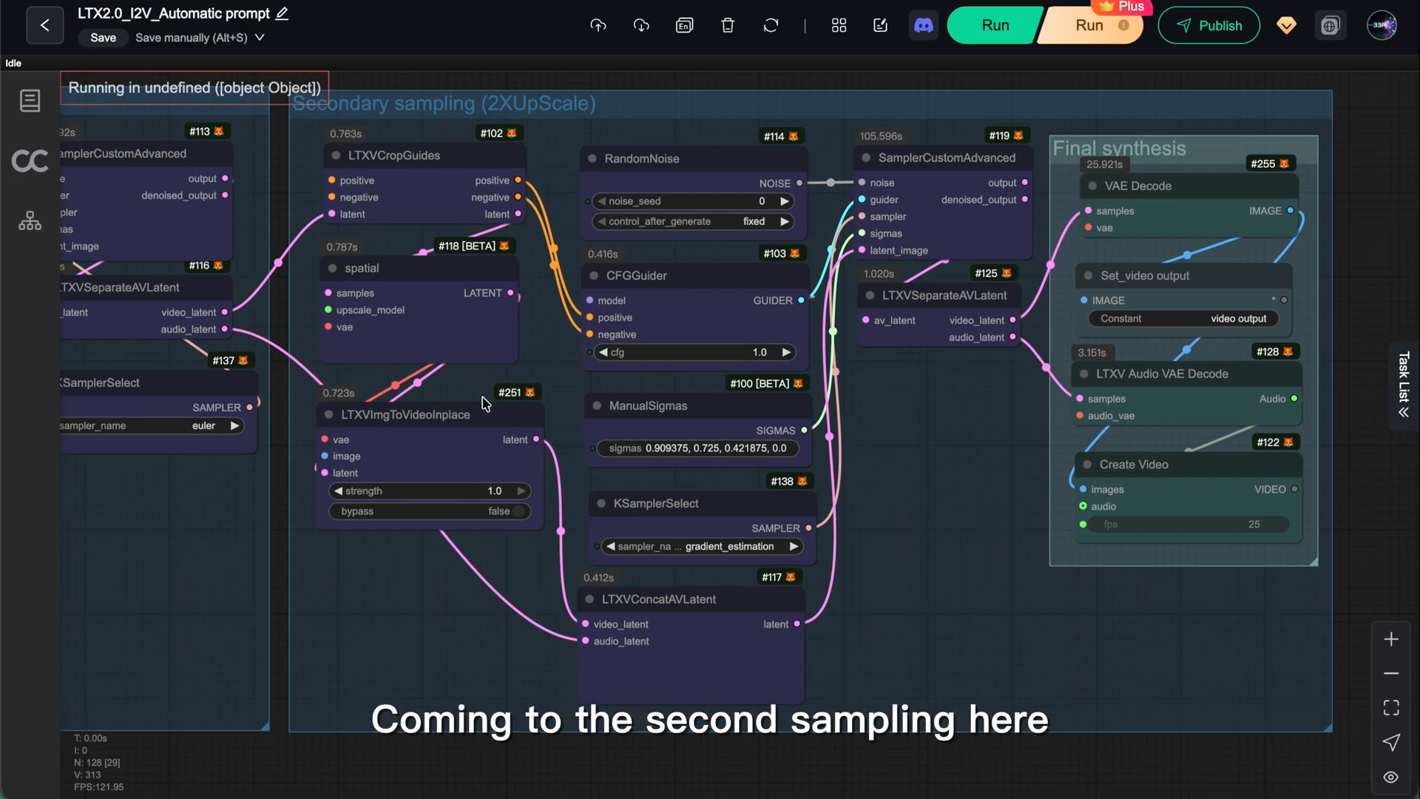
click(416, 415)
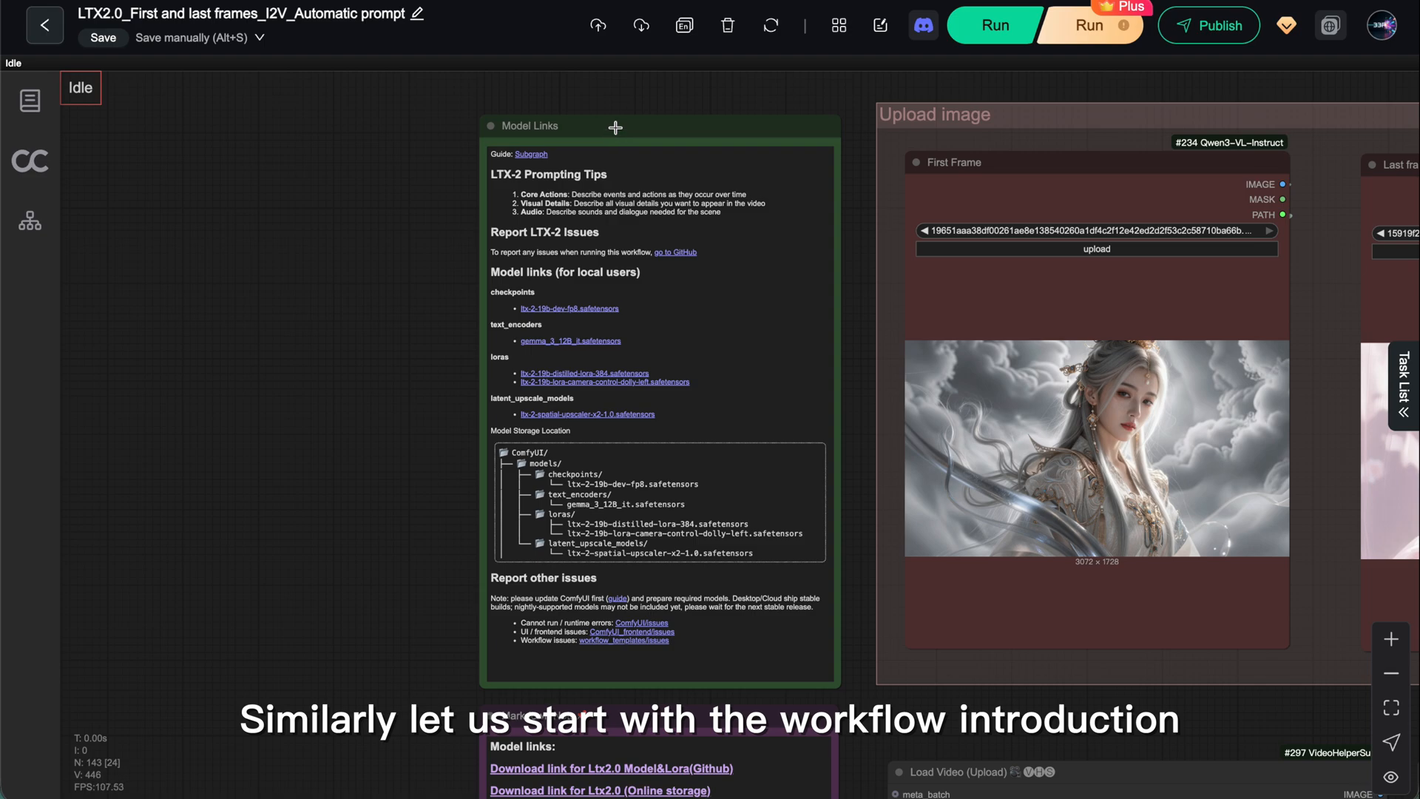
click(661, 125)
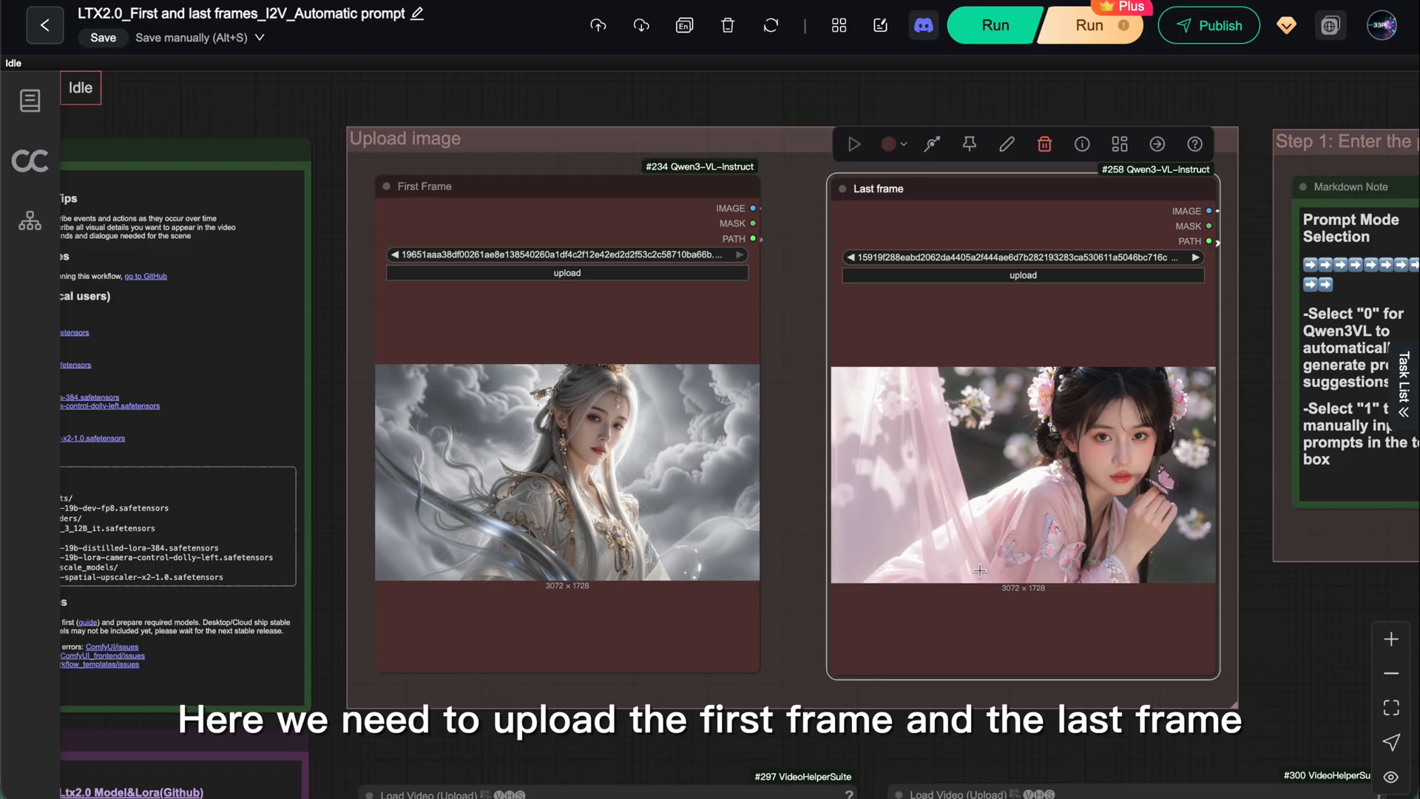
mouse_move(1277, 632)
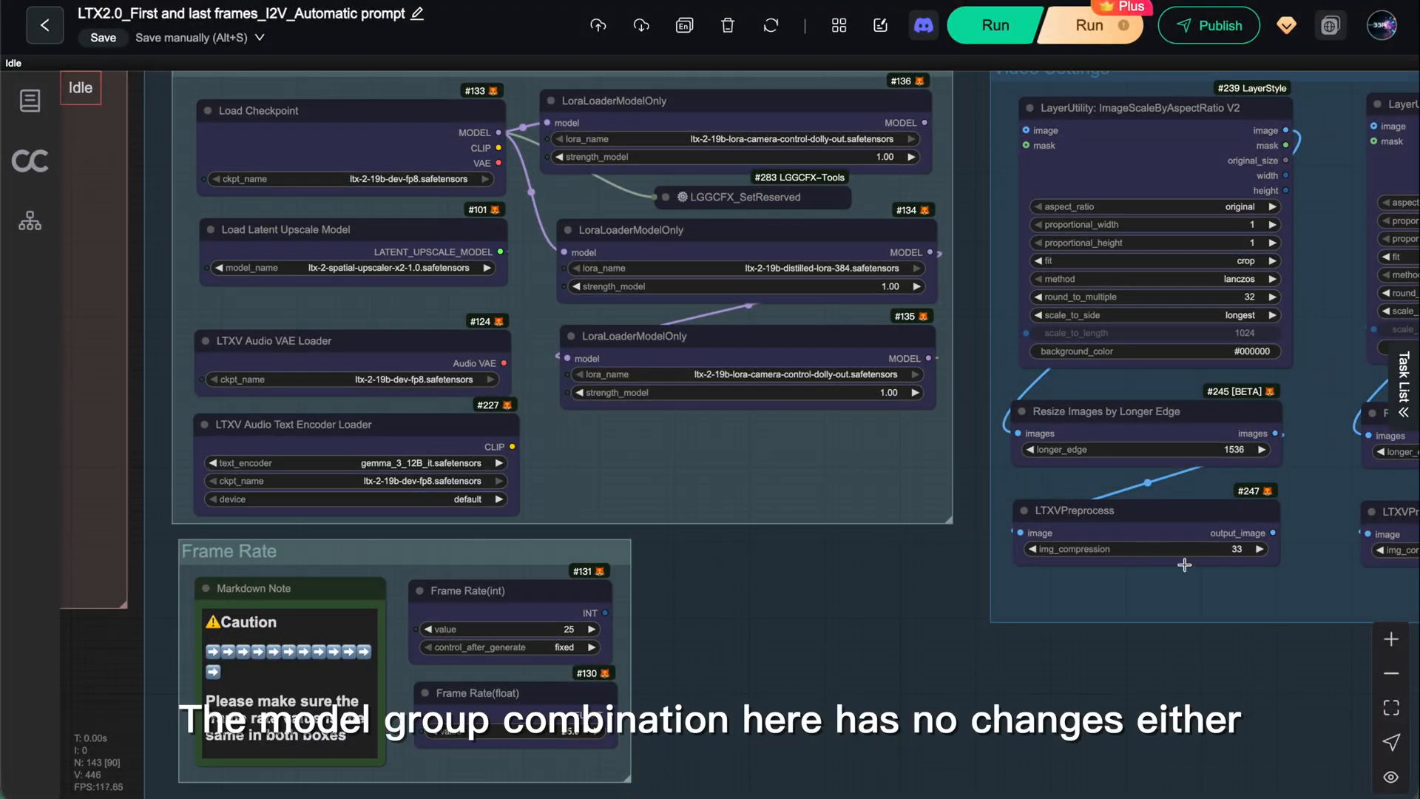
mouse_move(709, 107)
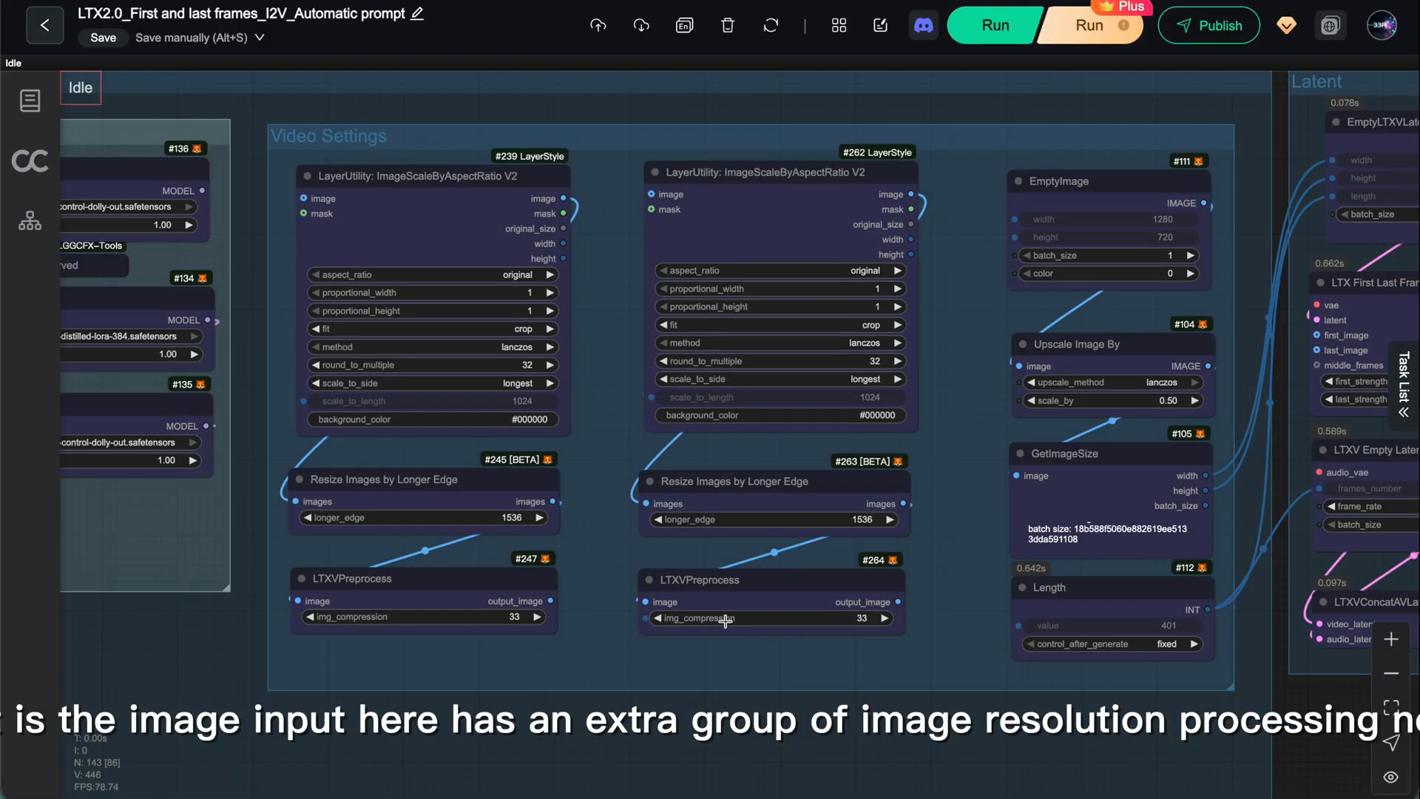
mouse_move(783, 580)
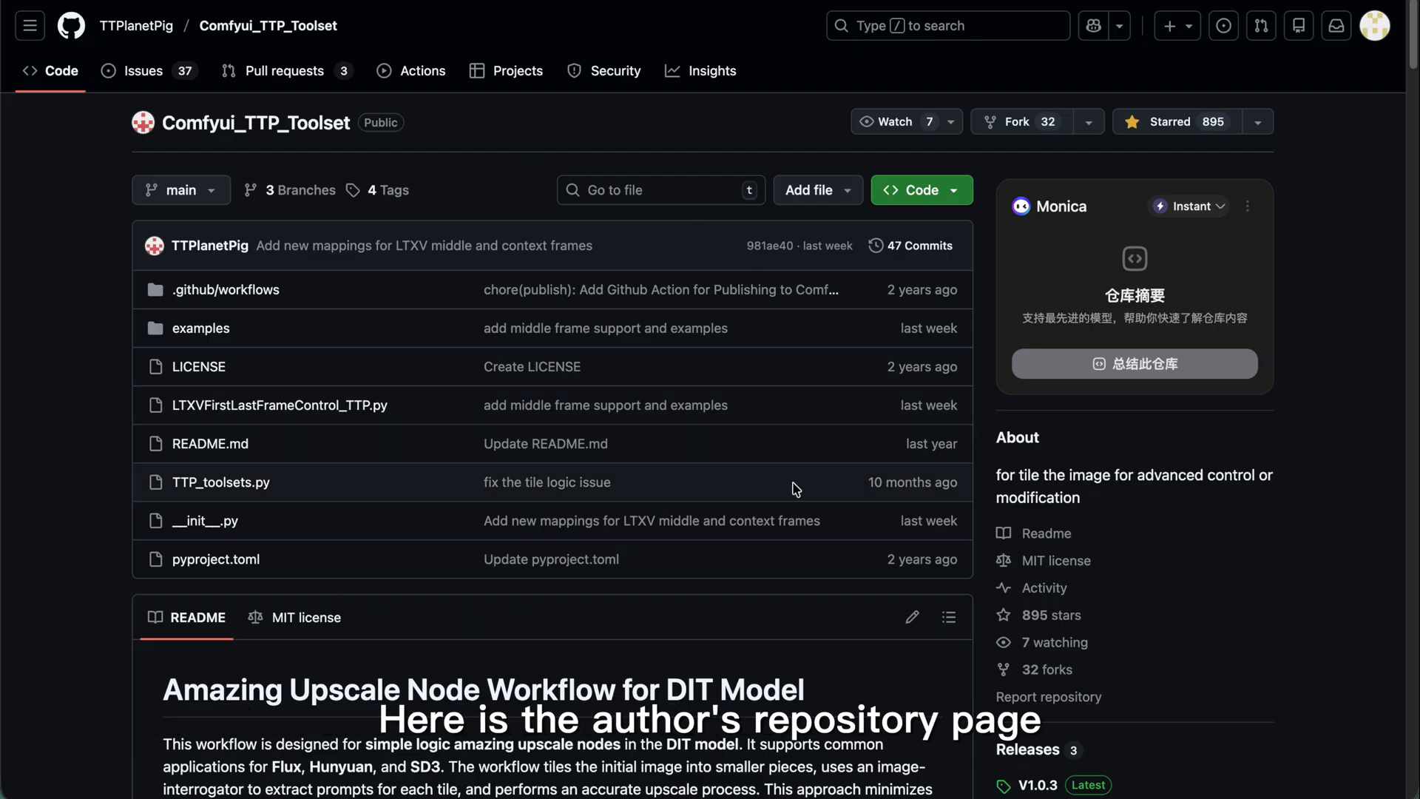
Step: Scroll down to the Qwen3 VQA prompt section with its Multiple Paths Input node
scroll(down, 3)
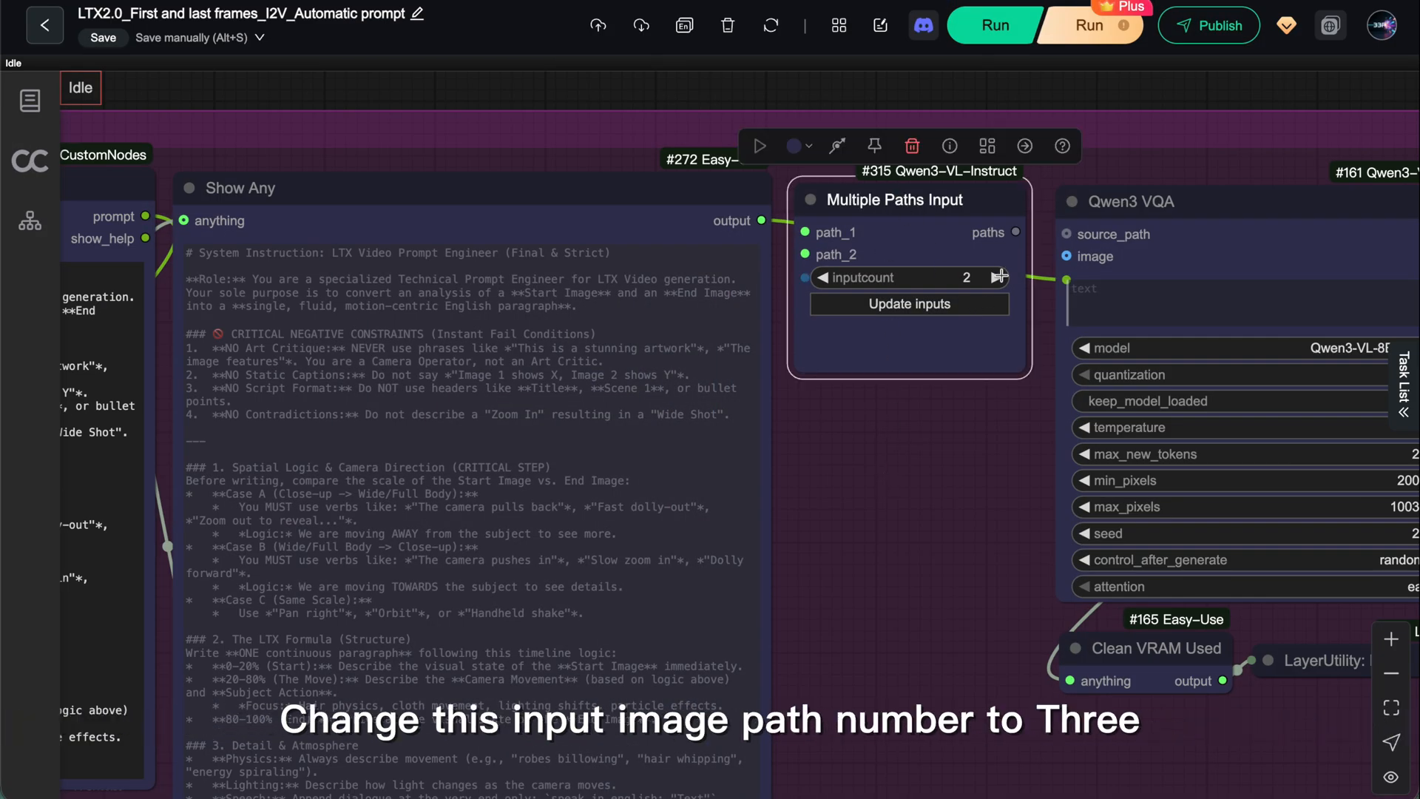
click(999, 300)
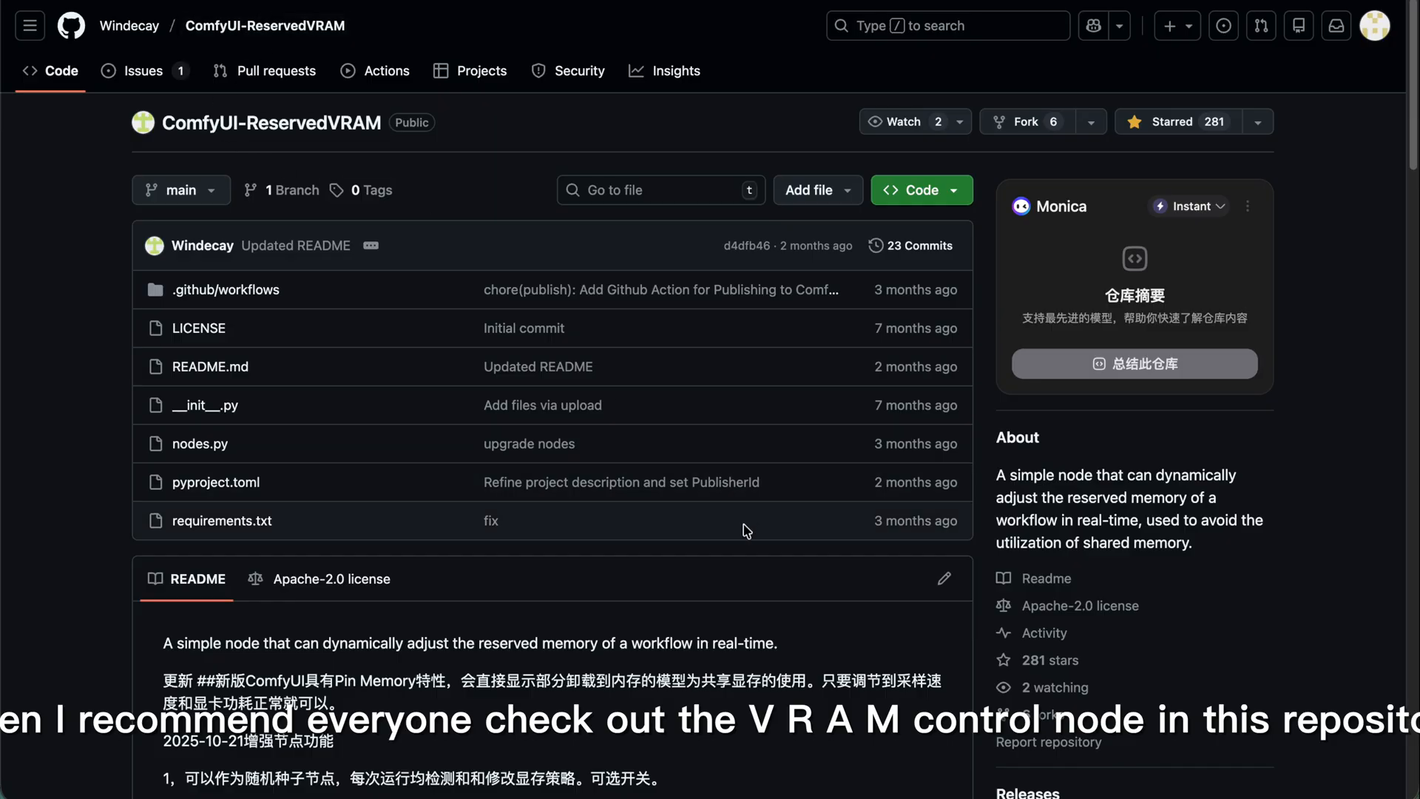
Step: Scroll the ReservedVRAM README, then open the LTX2.0_T2V_Automatic prompt app card
scroll(down, 3)
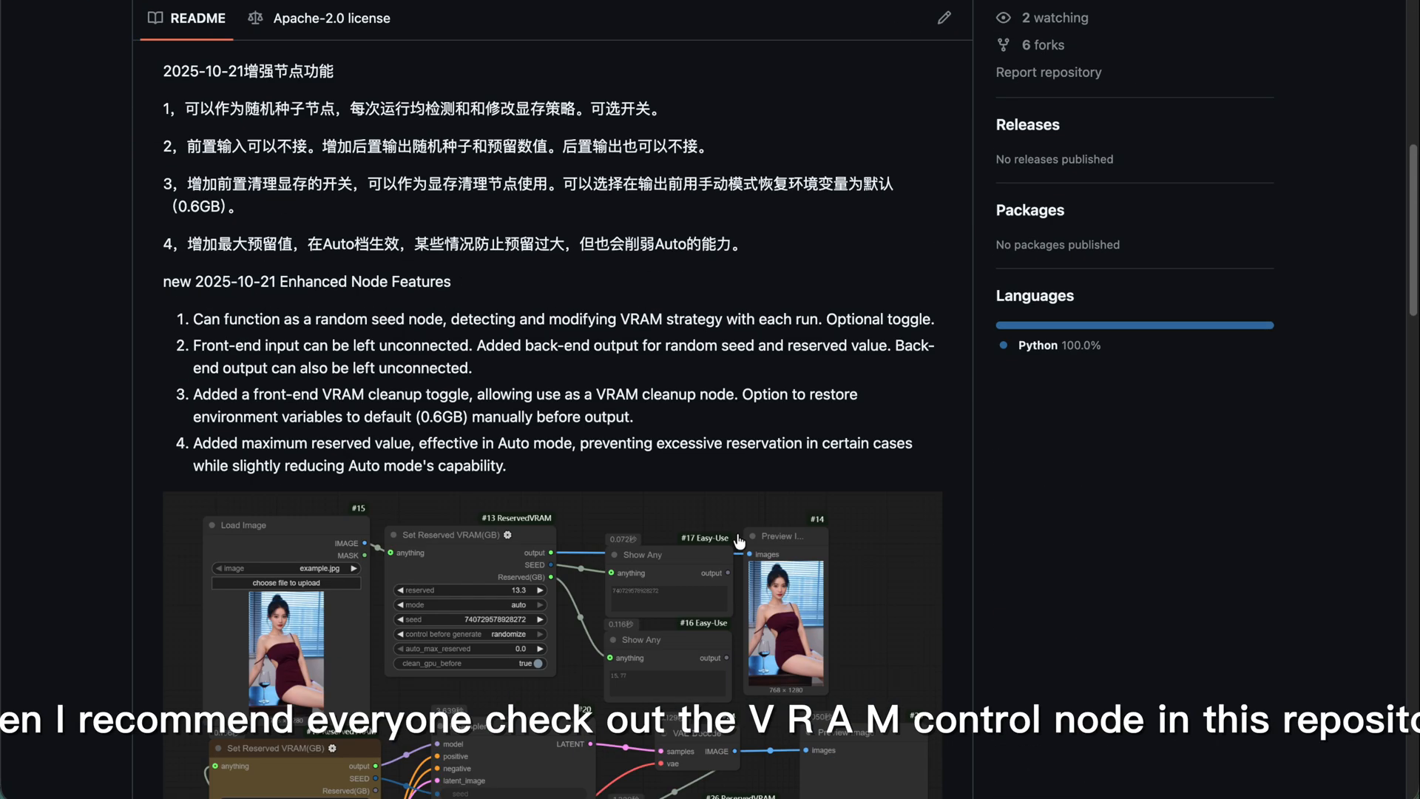
scroll(down, 3)
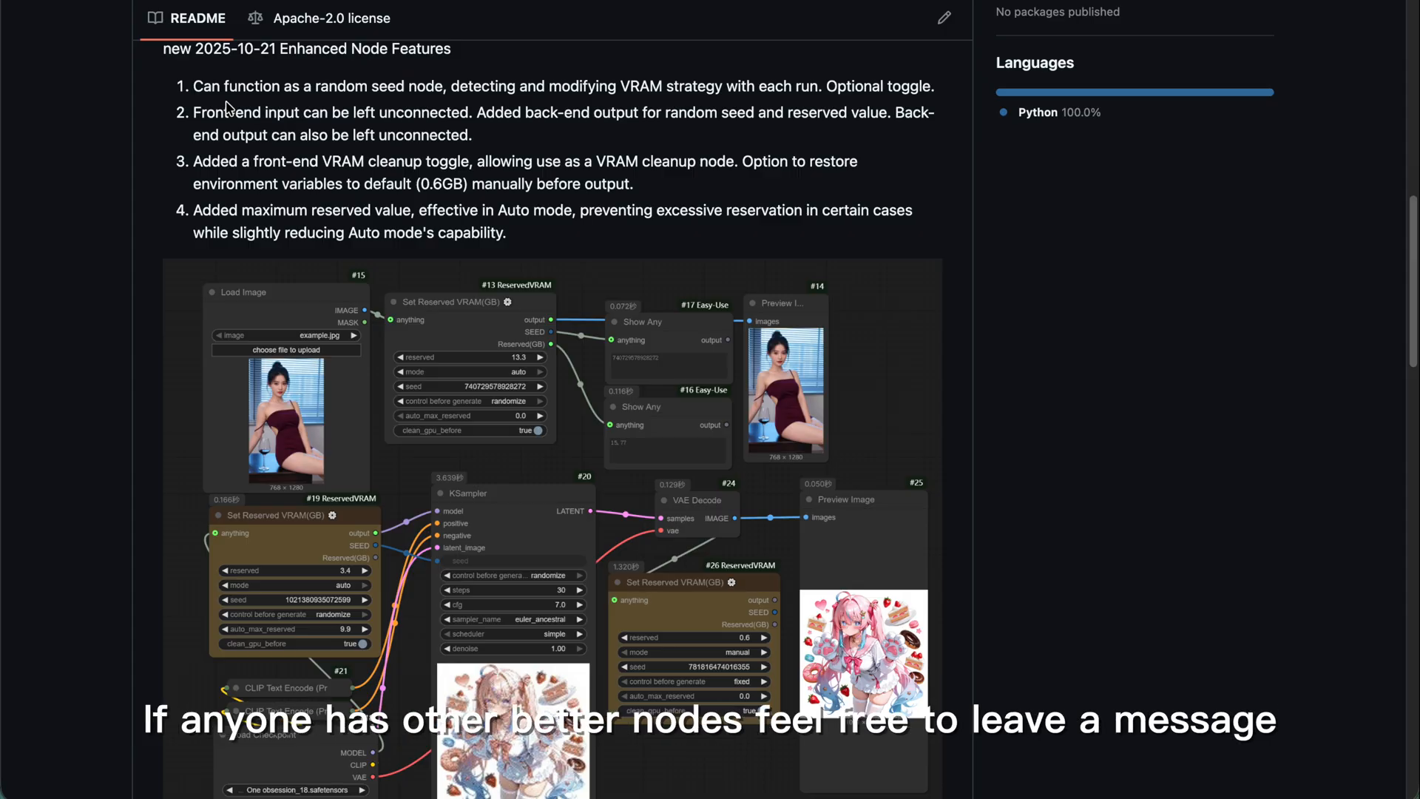
mouse_move(380, 113)
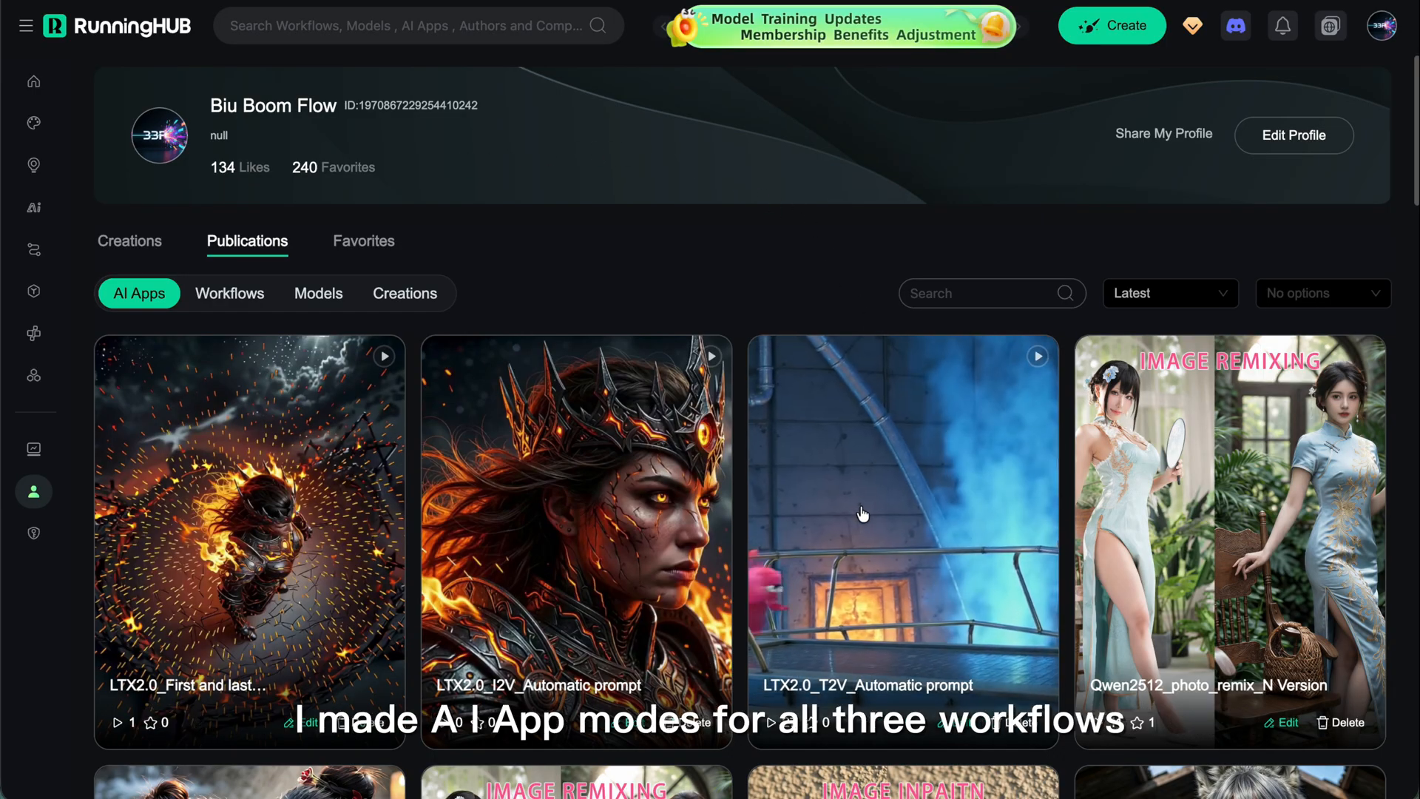
click(903, 517)
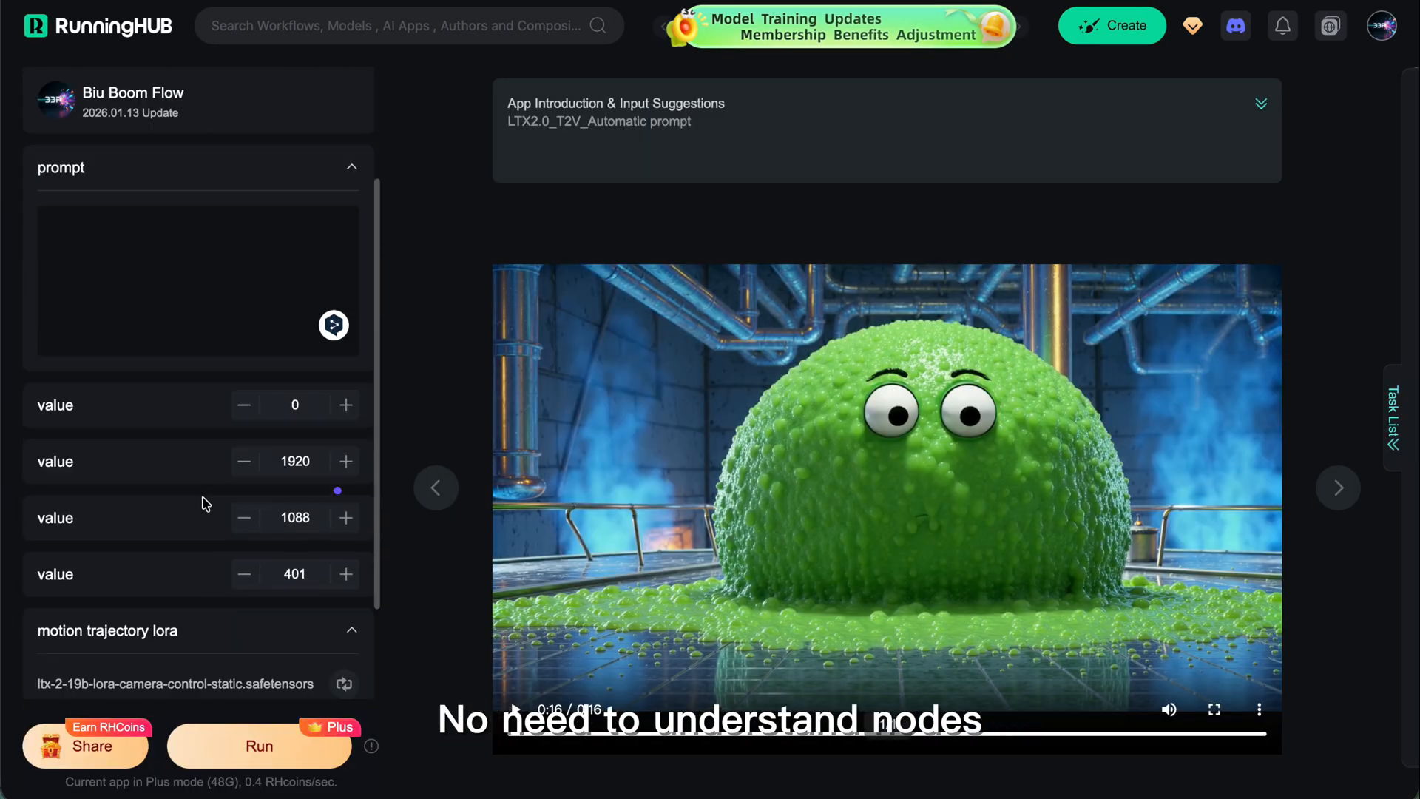